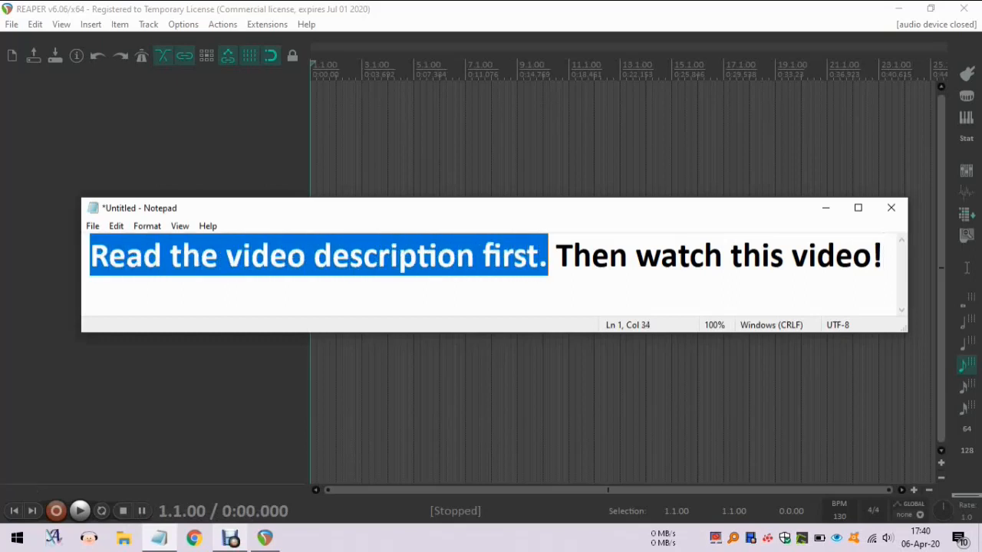
Highlight the 'read the video description first' sentence, then deselect it
drag(553, 255, 775, 255)
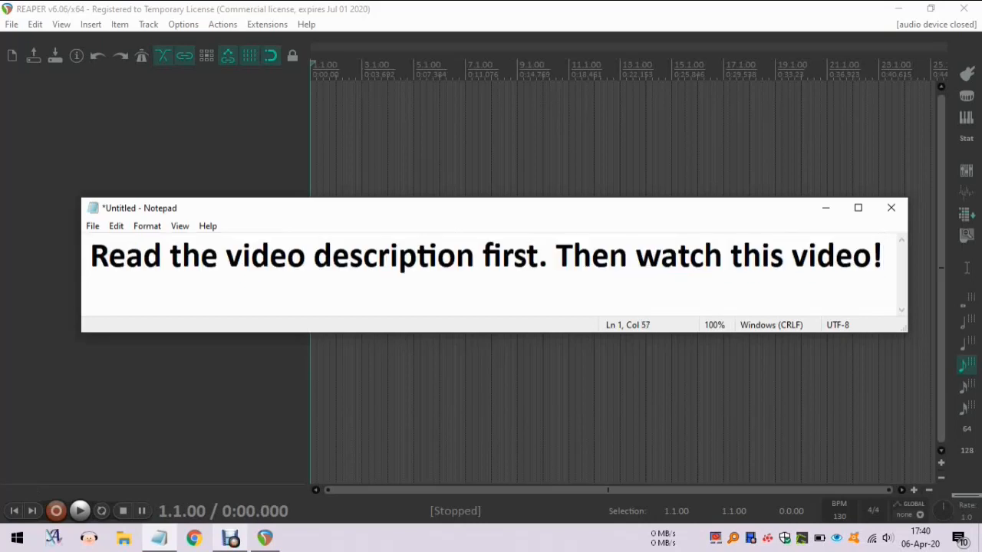
click(890, 209)
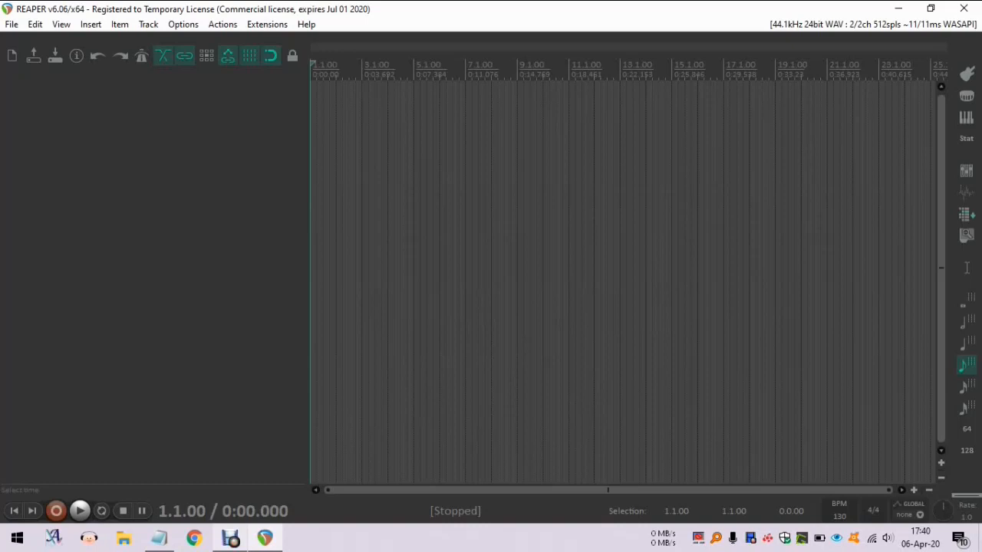
mouse_move(966, 96)
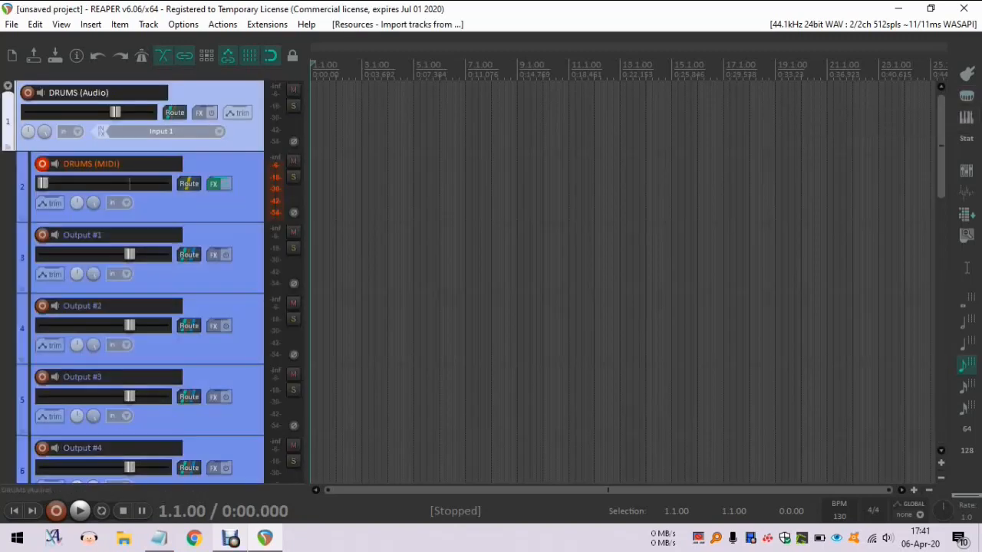
Scroll the imported track list and select the DRUMS (MIDI) track
scroll(down, 3)
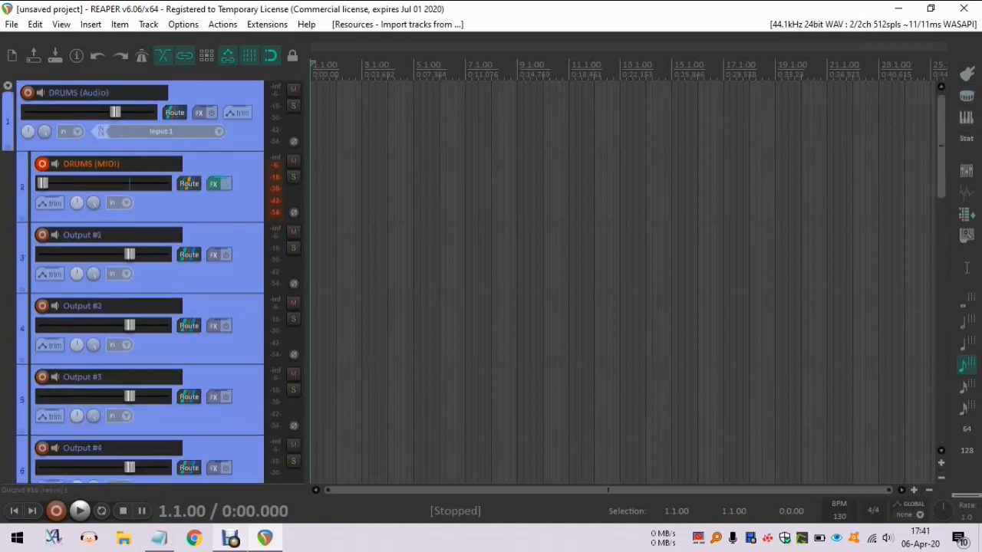
click(115, 162)
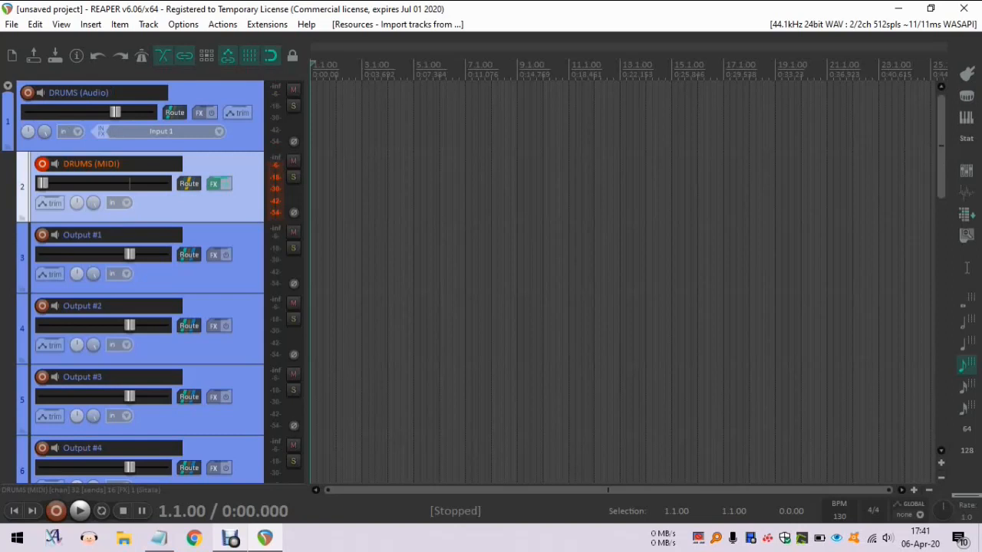
Load the Clean 808 kit into Sitala on DRUMS (MIDI) and preview the Snare and another pad
click(218, 184)
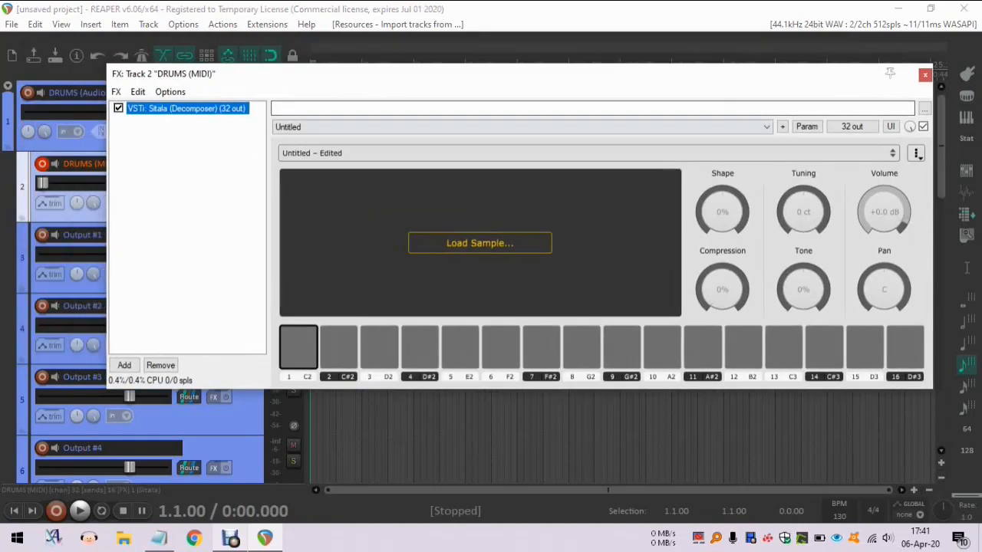
click(586, 153)
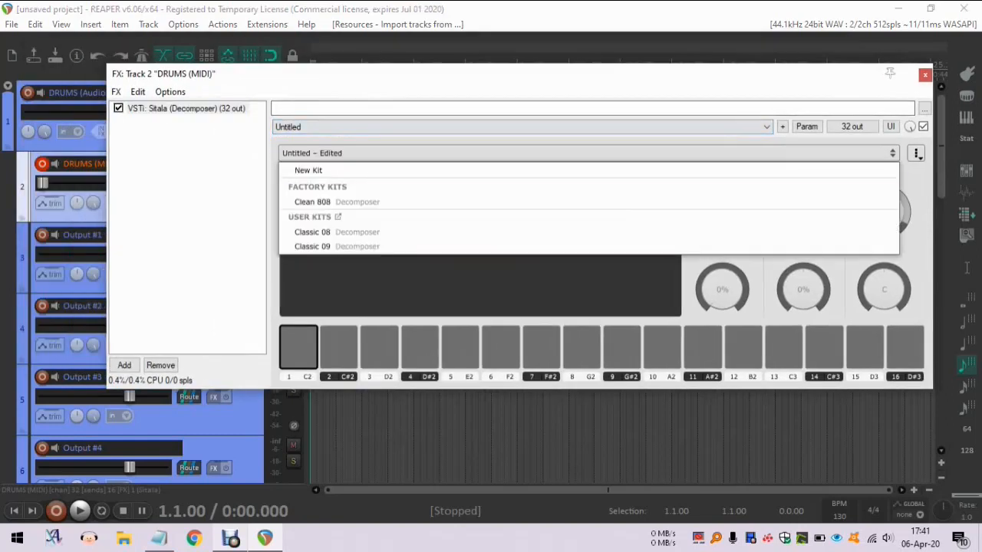
click(313, 201)
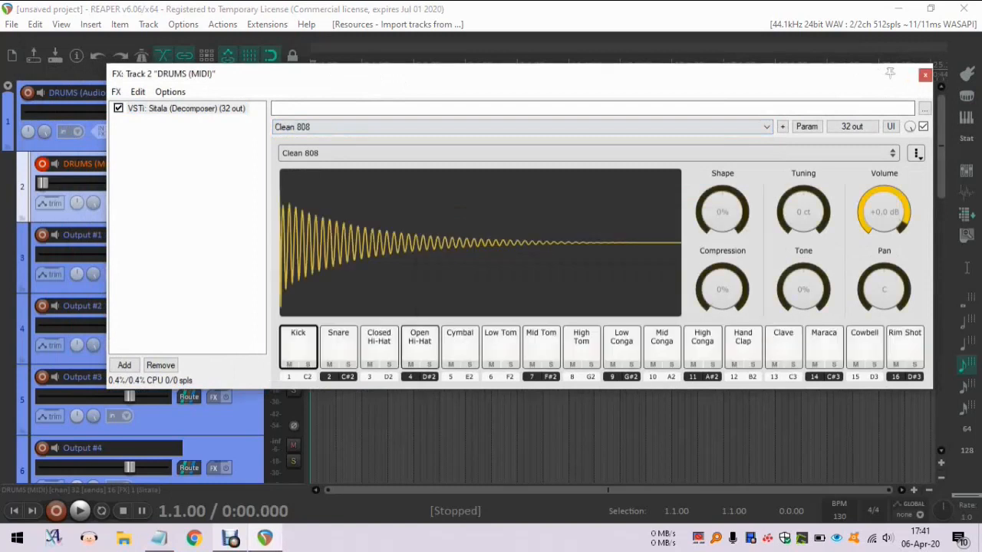
click(338, 345)
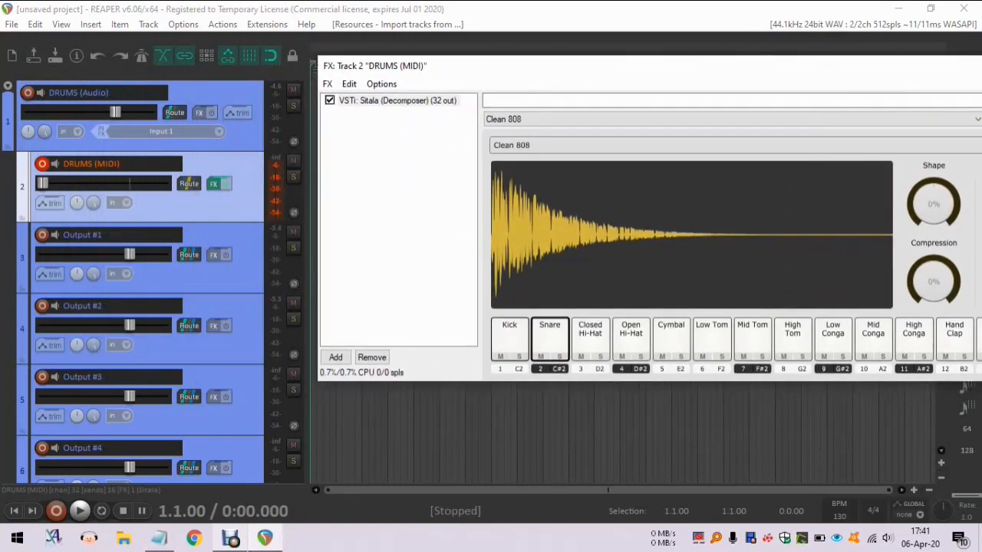
click(630, 338)
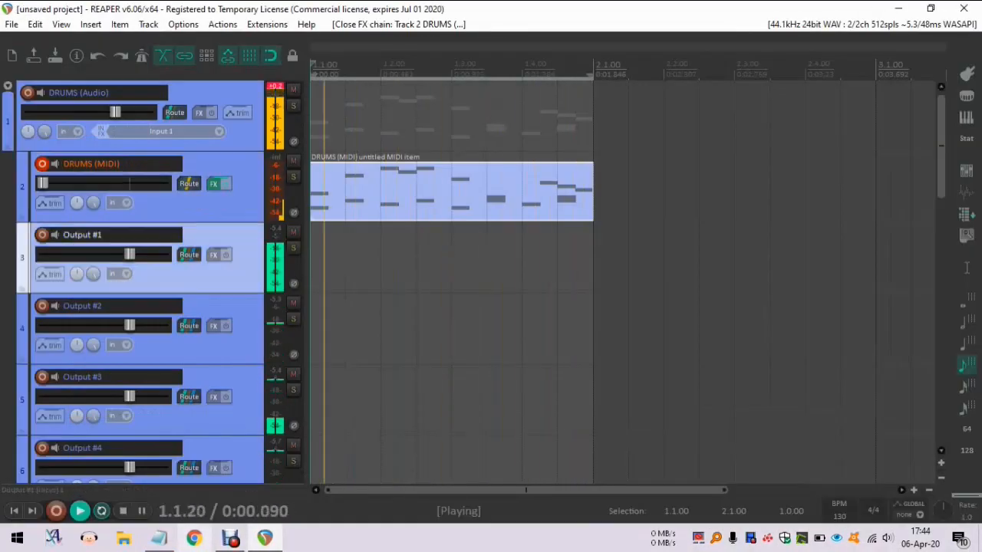
Scroll the track view while the drum MIDI clip plays
scroll(down, 3)
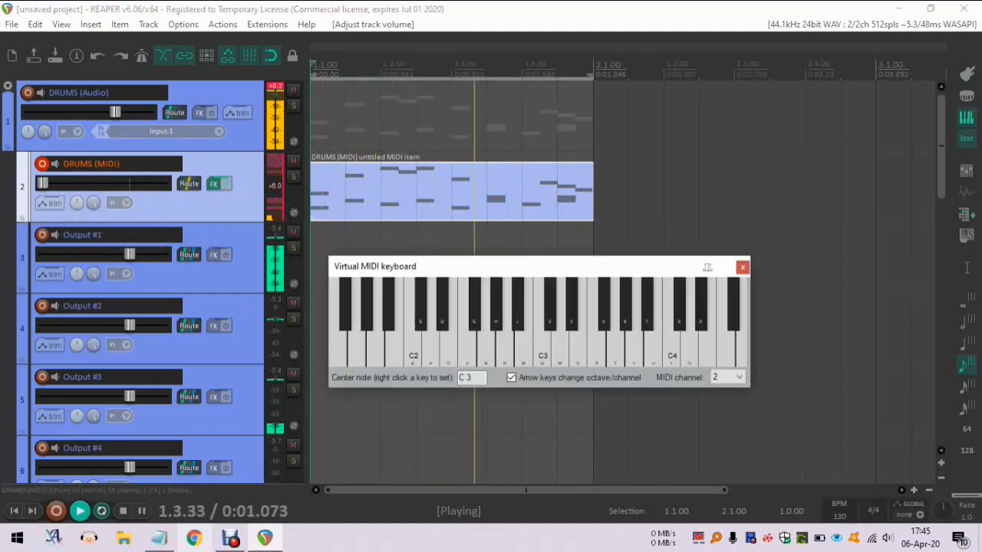
Stop playback and close the Virtual MIDI keyboard window
click(101, 510)
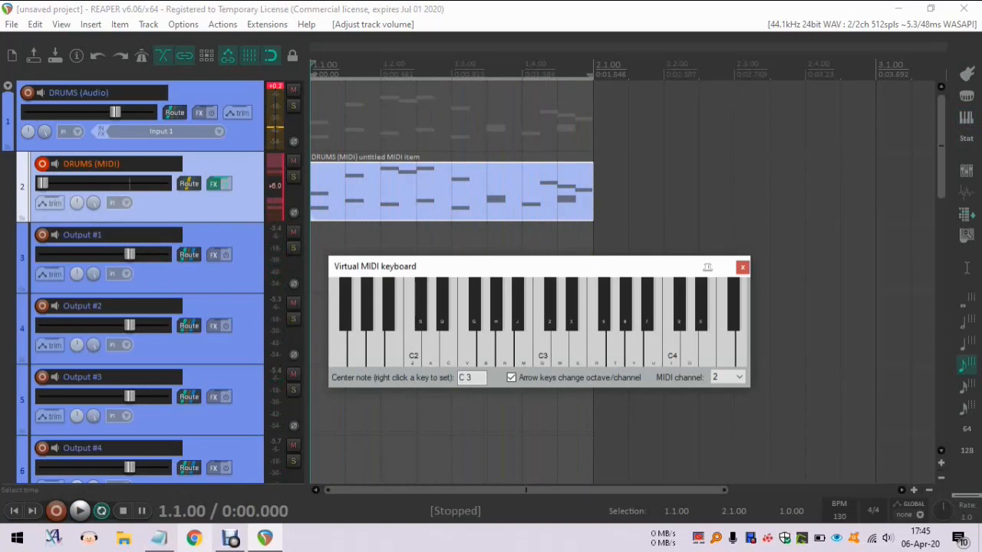
click(413, 338)
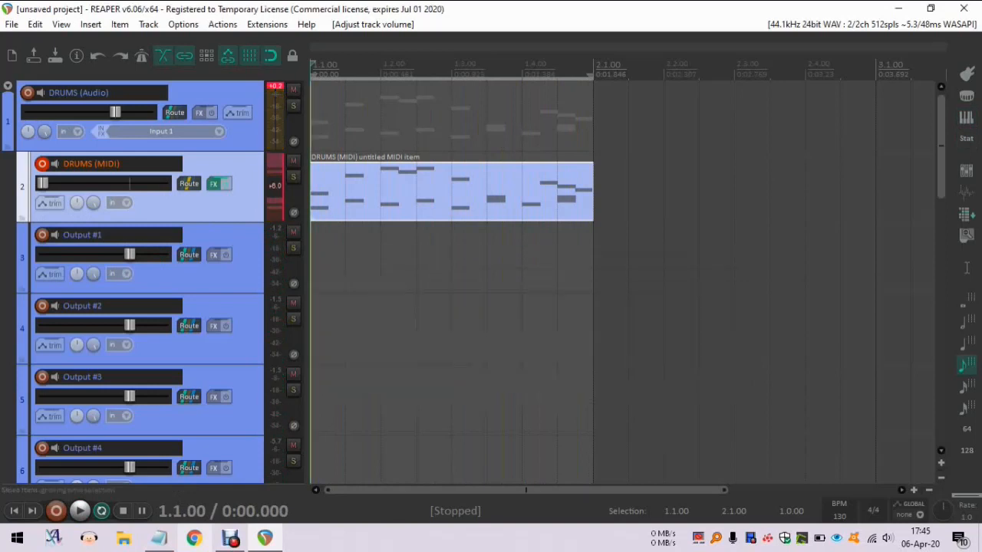
click(80, 511)
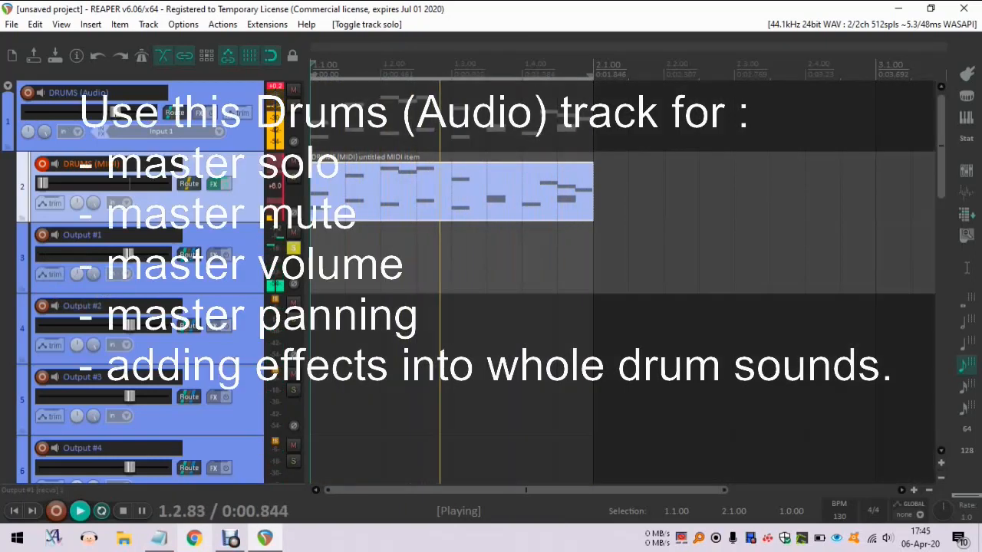
drag(129, 254, 74, 255)
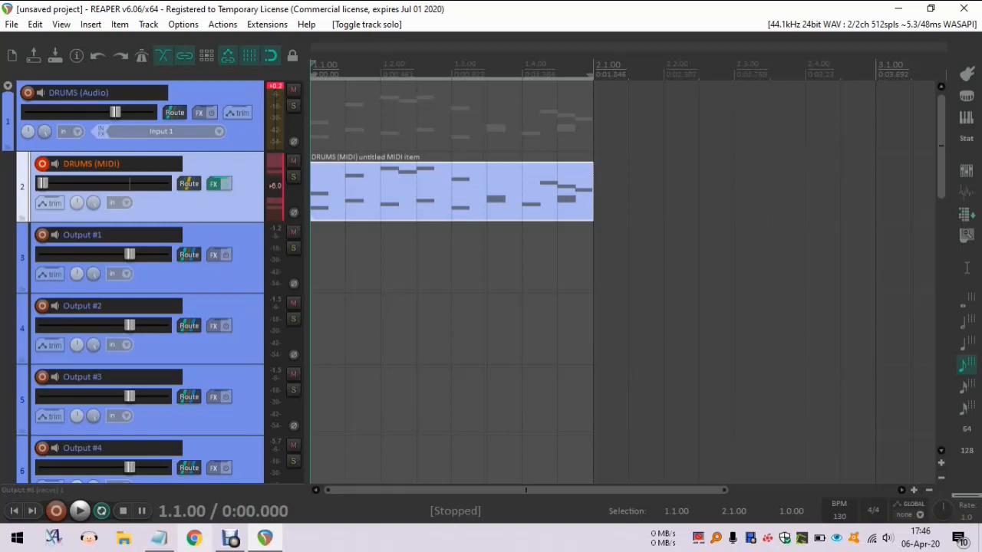
Browse the Insert track from template file chooser, then cancel it
scroll(down, 3)
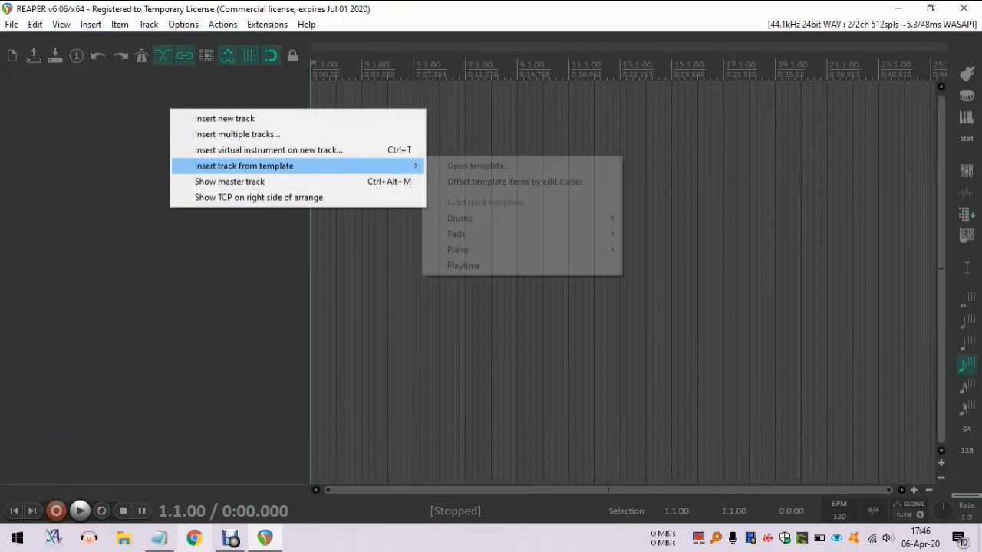
mouse_move(460, 218)
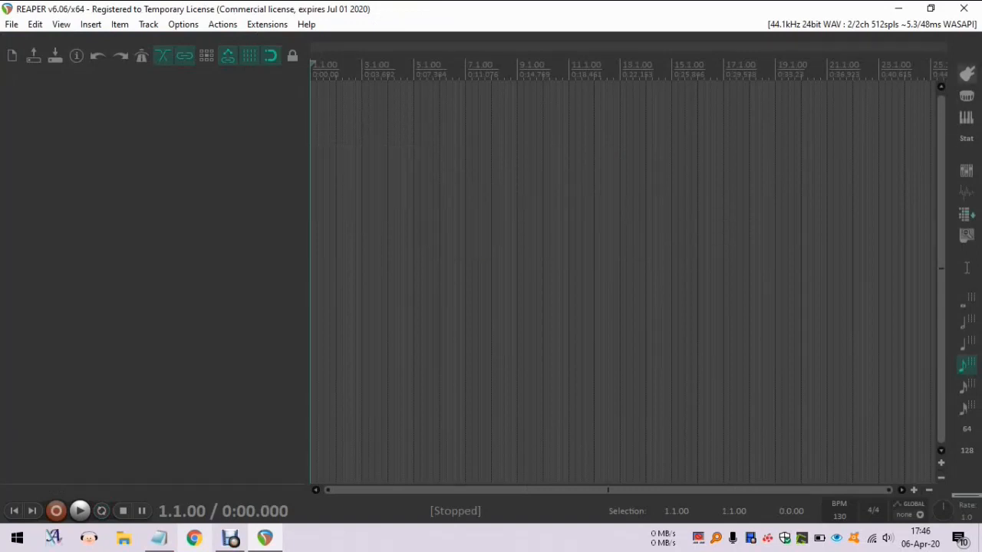
click(966, 73)
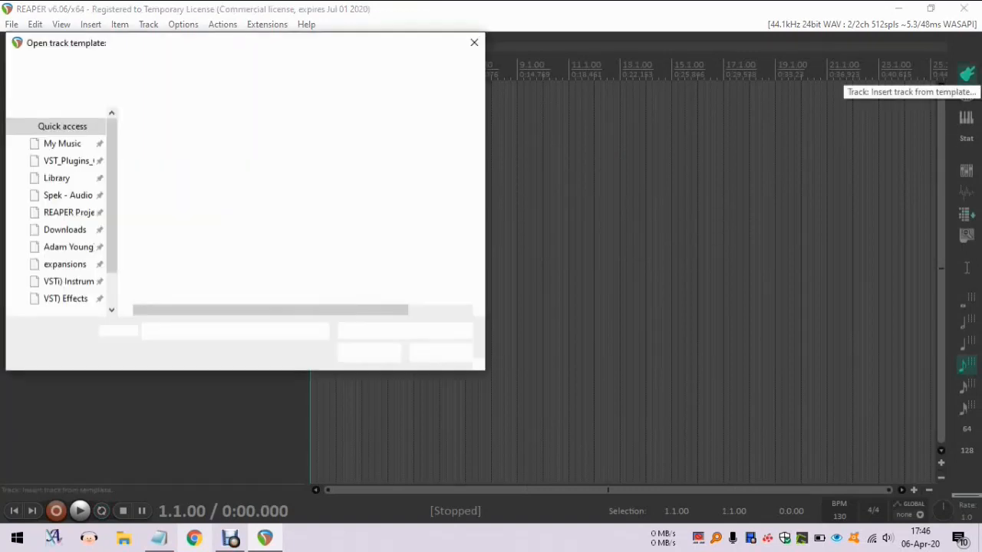
click(474, 43)
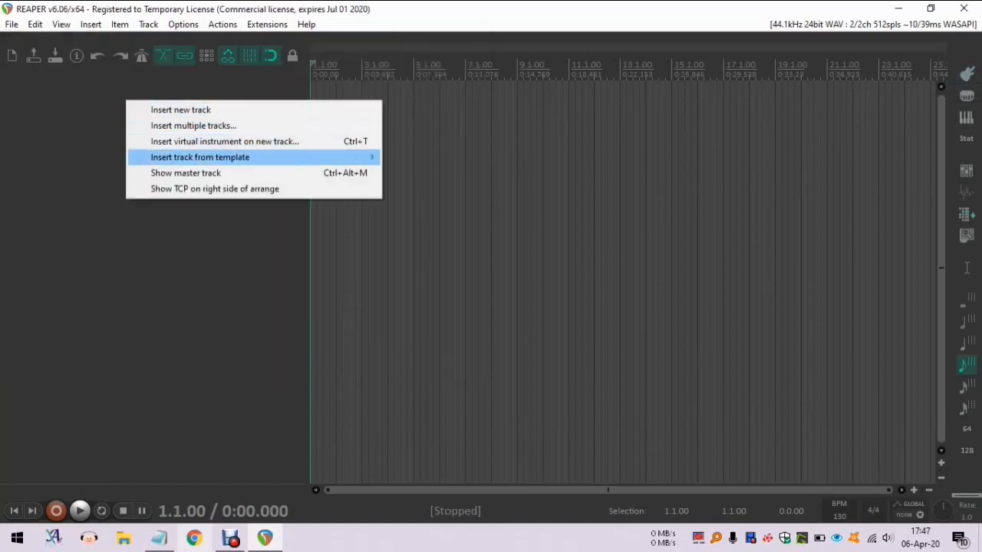
mouse_move(224, 142)
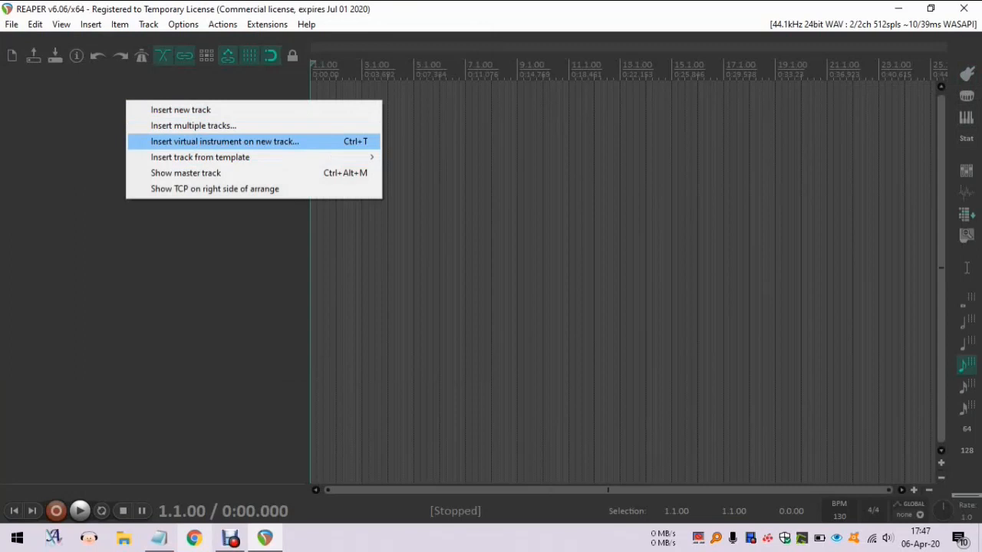
Insert Sitala on a new track, accept building its routed Output tracks, and preview a pad
click(224, 141)
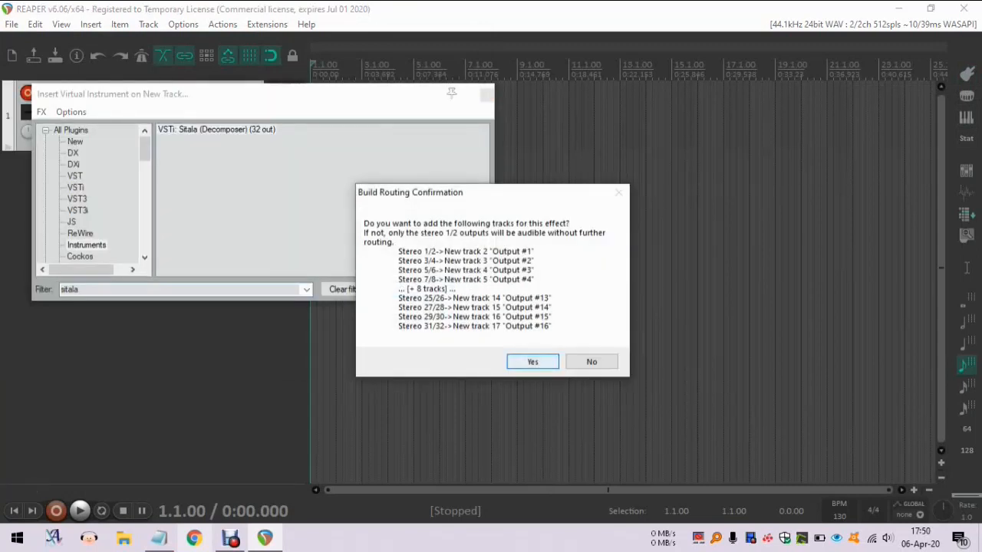
click(532, 362)
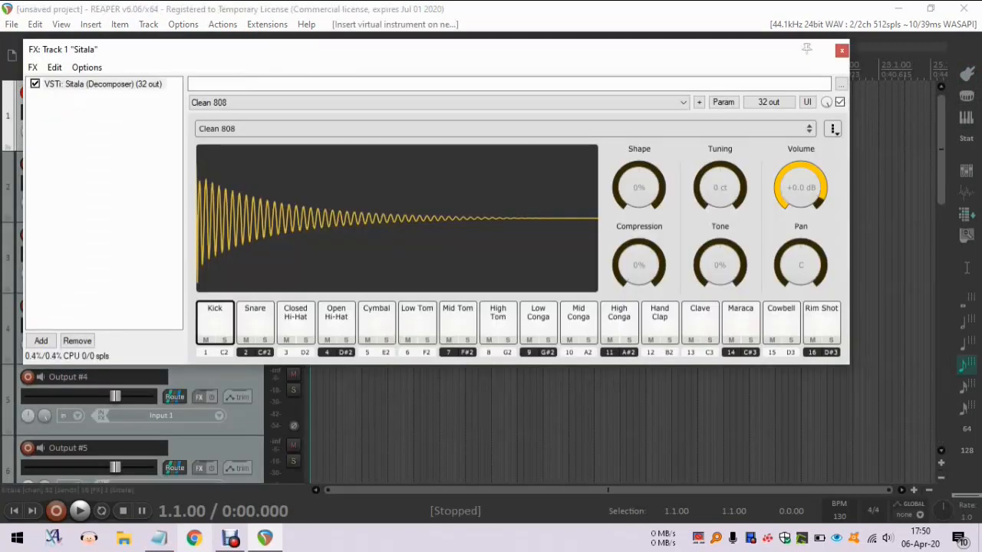
click(831, 129)
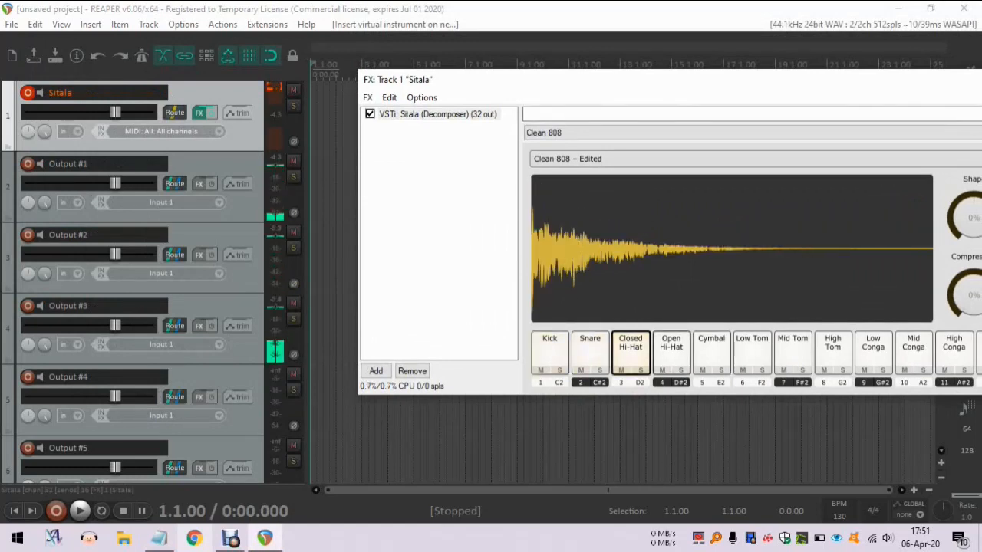
click(710, 343)
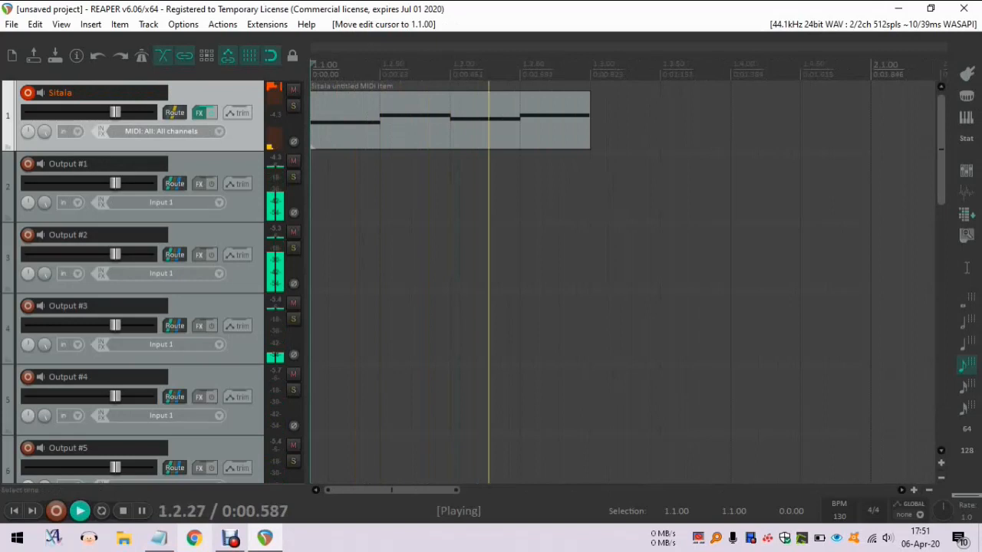
Replay the Sitala clip, stop again, and bring up the Insert menu
click(101, 510)
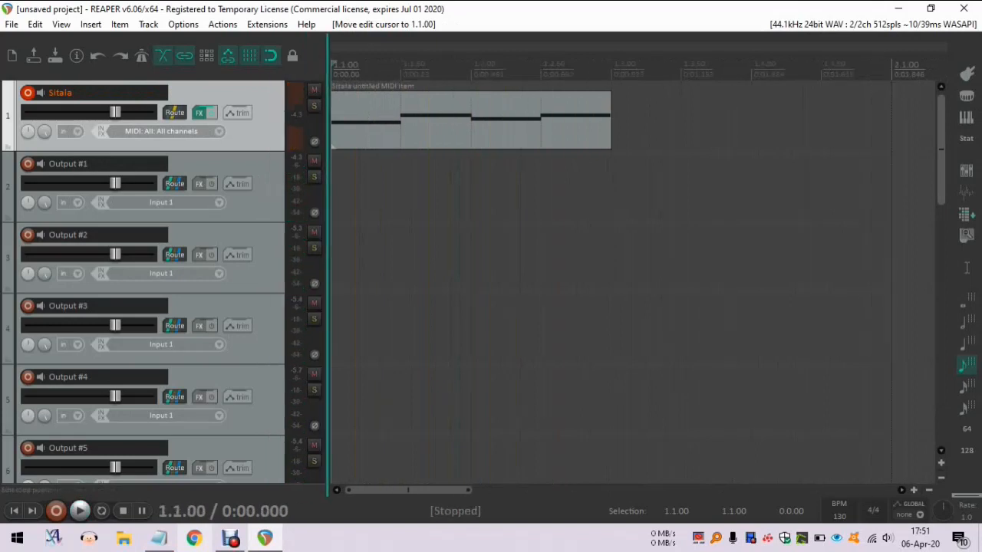
click(80, 509)
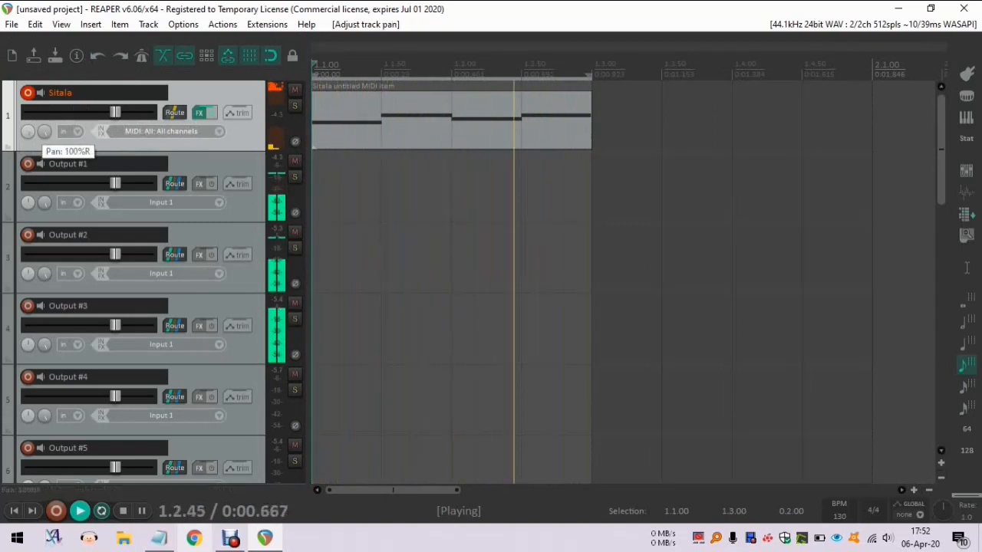
click(102, 509)
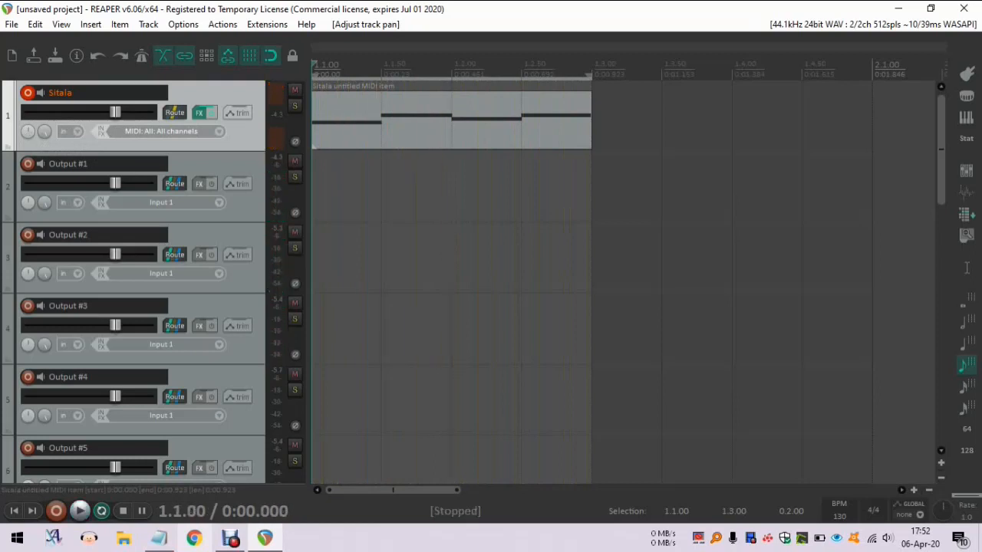
click(90, 24)
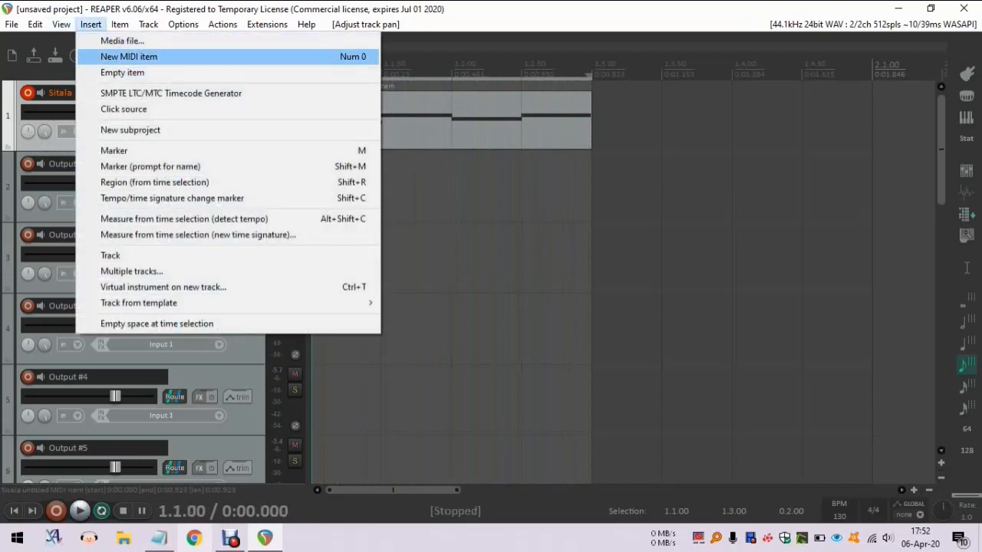
Insert a new track named DRUMS (Audio) and start renaming the Sitala track to DRUMS (MIDI)
click(129, 55)
text(D)
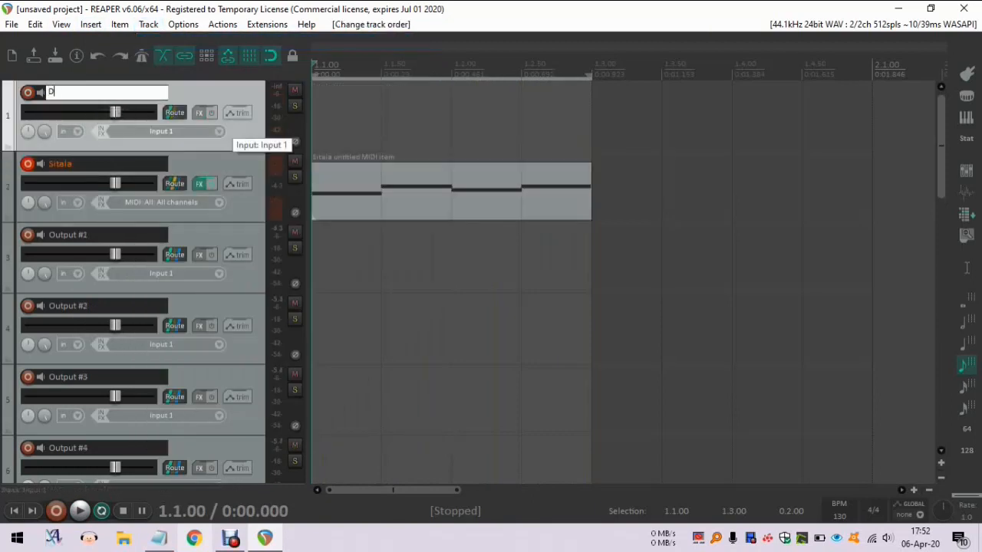
text(RUMS (Audio)
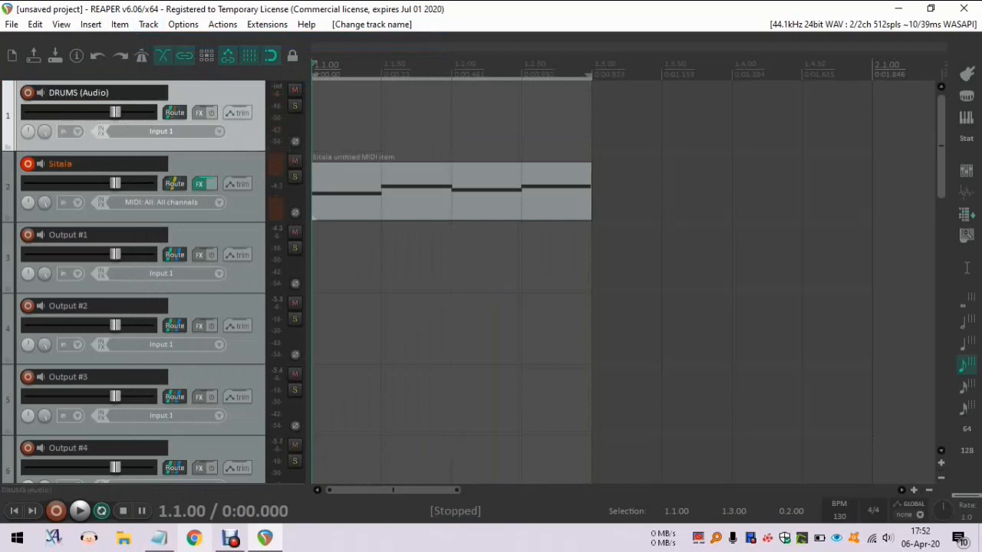
double_click(60, 162)
text(DRUMS (MIDI))
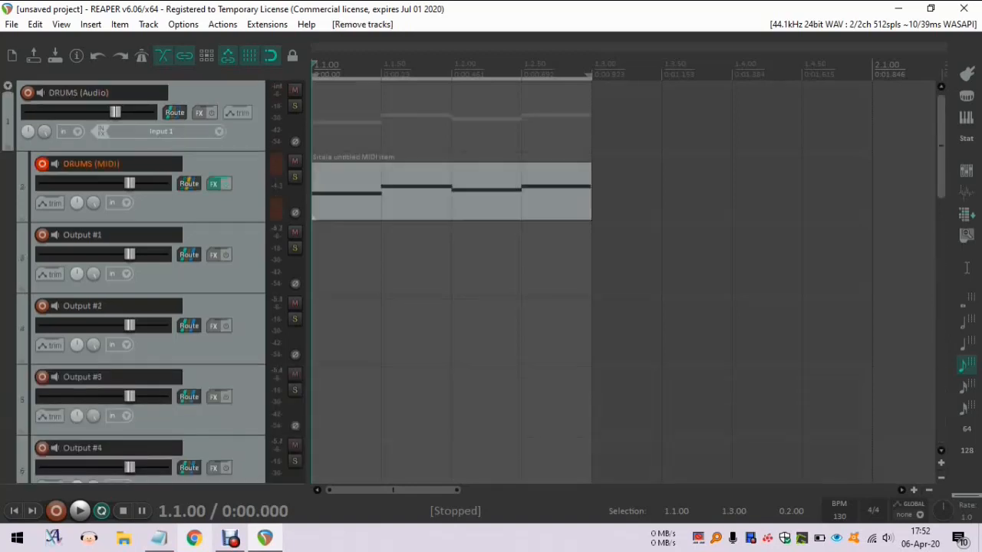
Play the project and tweak the DRUMS (Audio) volume and pan, then select Output #1
click(80, 509)
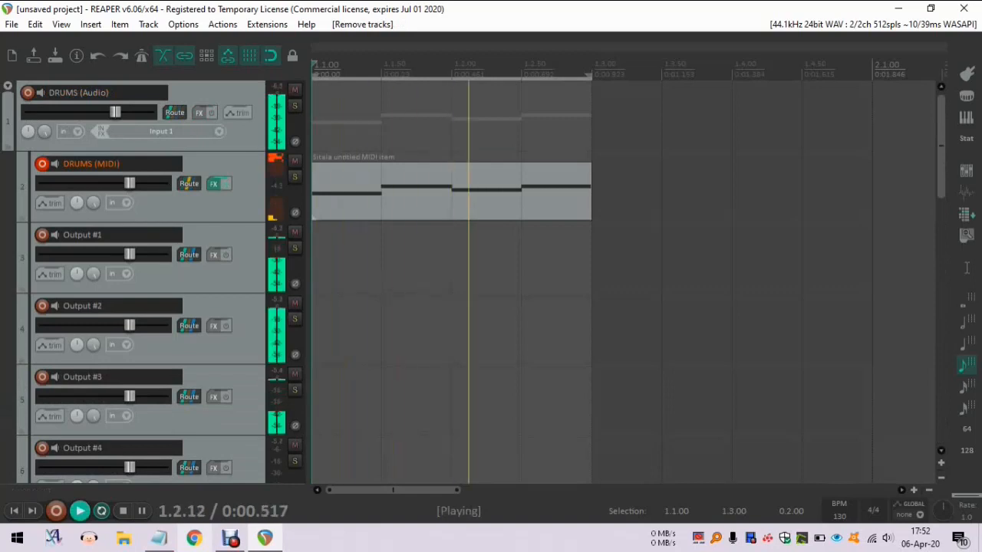
drag(129, 184, 129, 184)
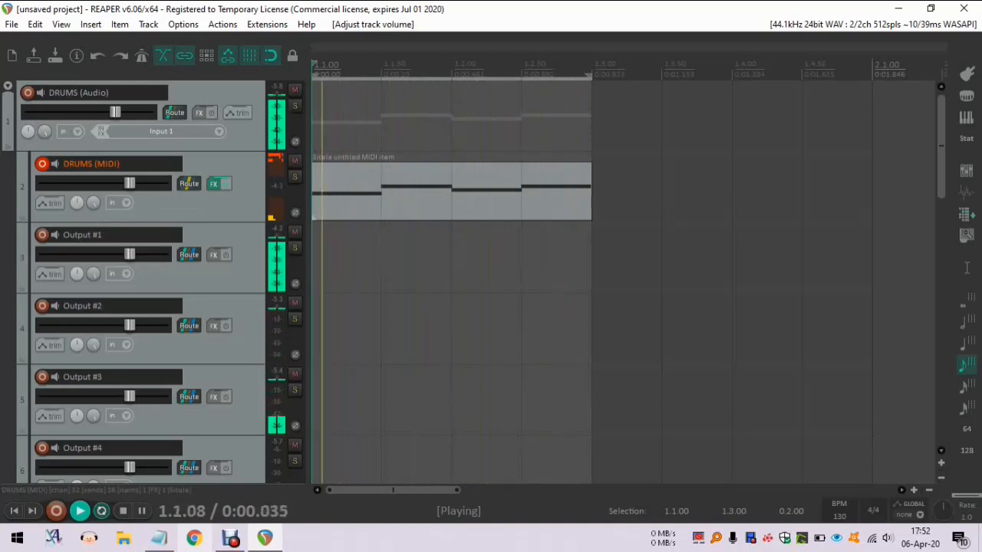
drag(116, 113, 84, 114)
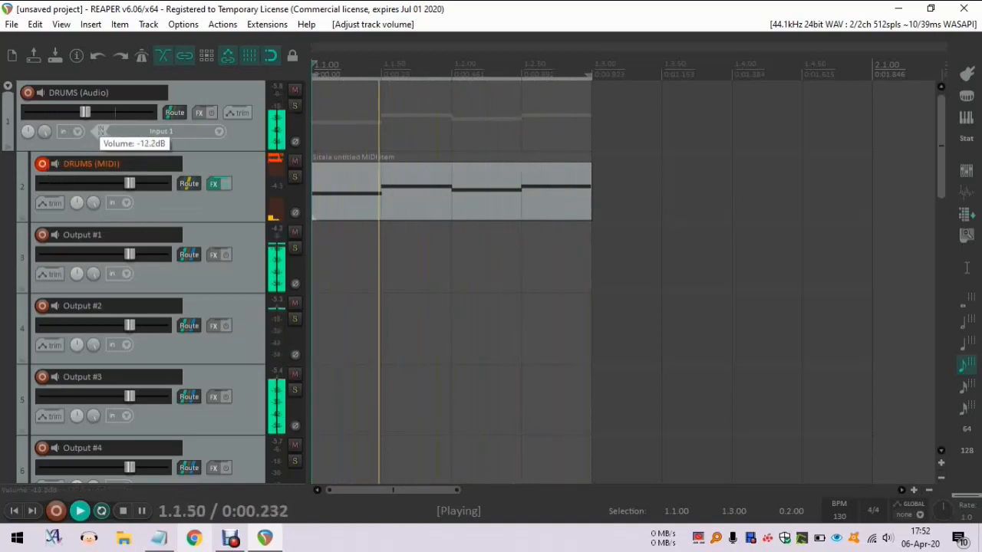
drag(85, 112, 115, 112)
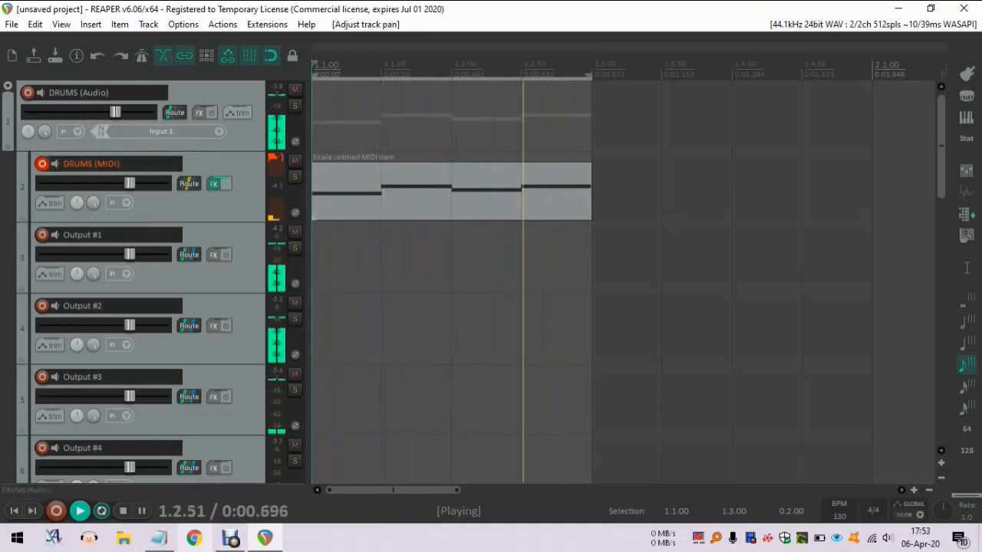
click(294, 247)
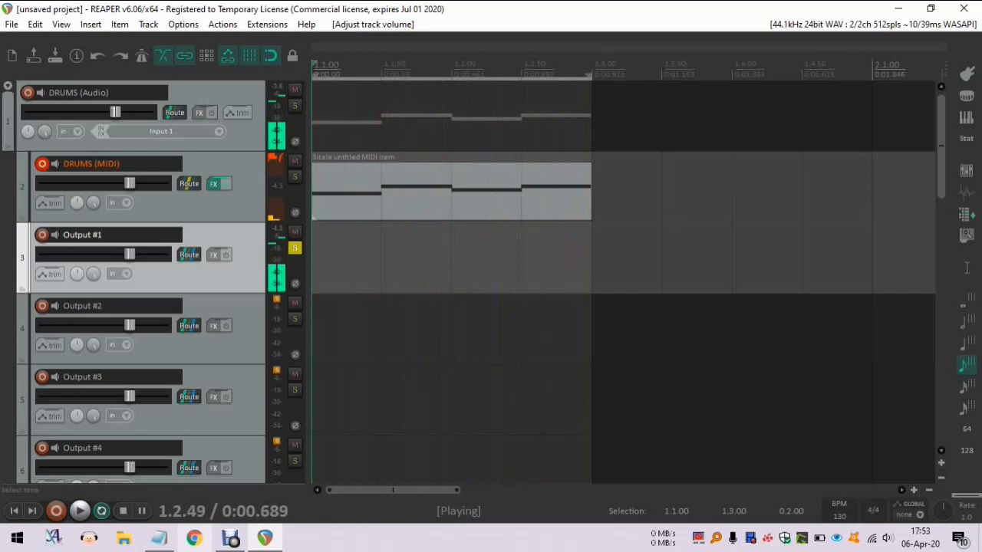
Stop playback and cancel the New project prompt to keep the drum tracks open
click(102, 509)
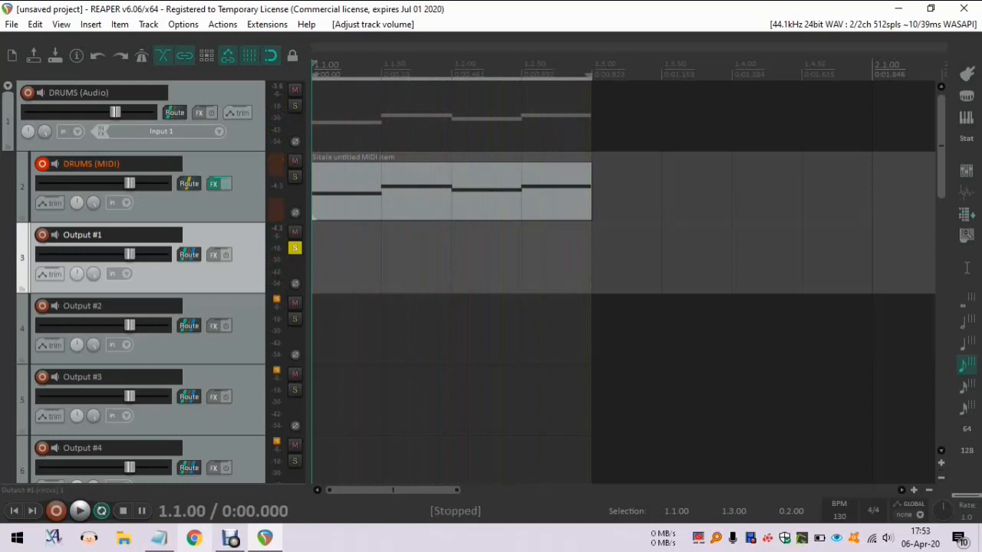
click(49, 40)
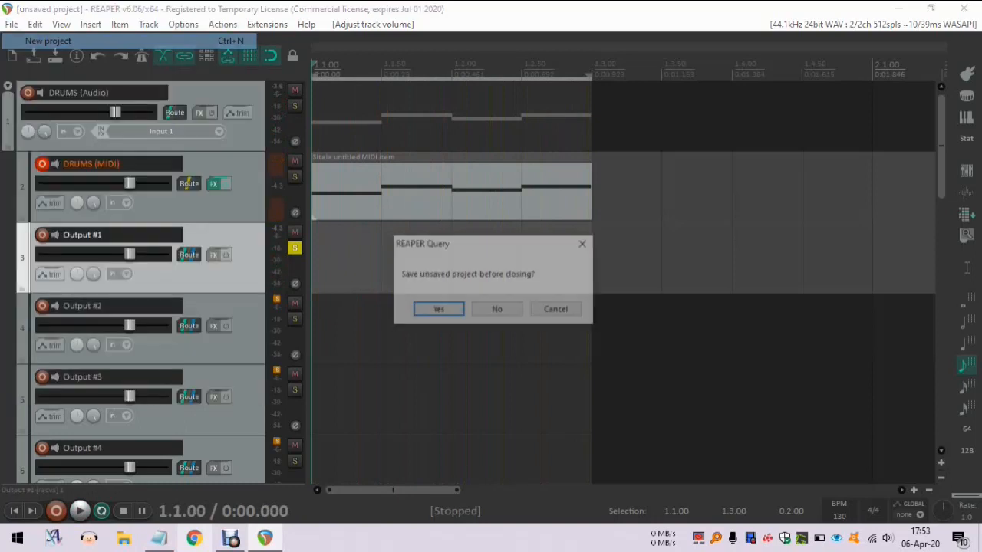
click(497, 308)
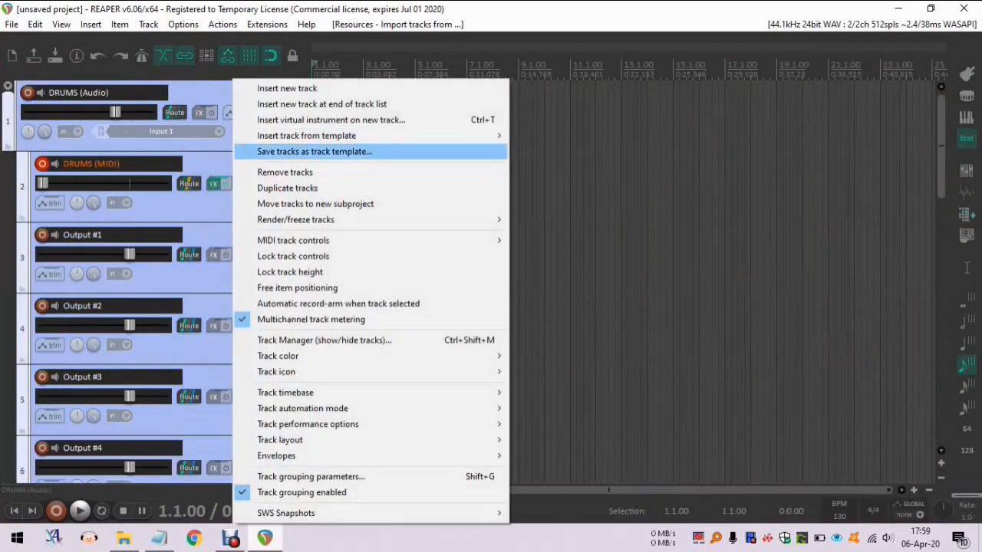
Start saving the tracks as a track template and create a new TrackTemplates subfolder 'make a folder'
click(313, 152)
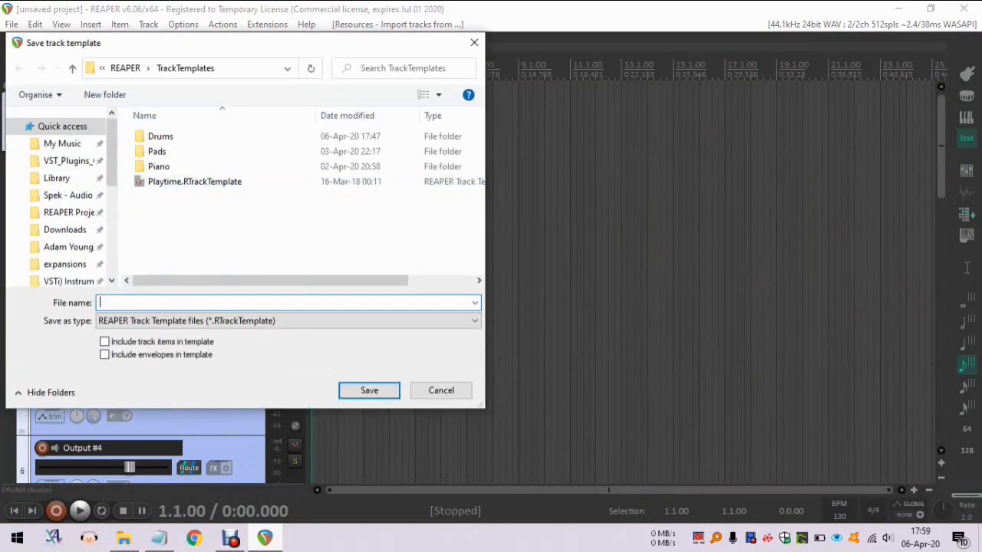
text(e)
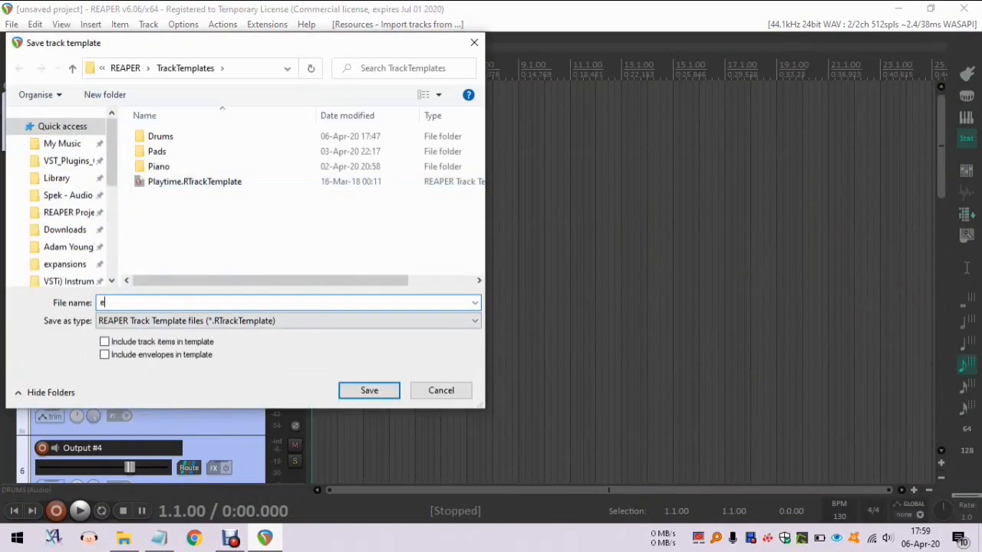
text(ither save here)
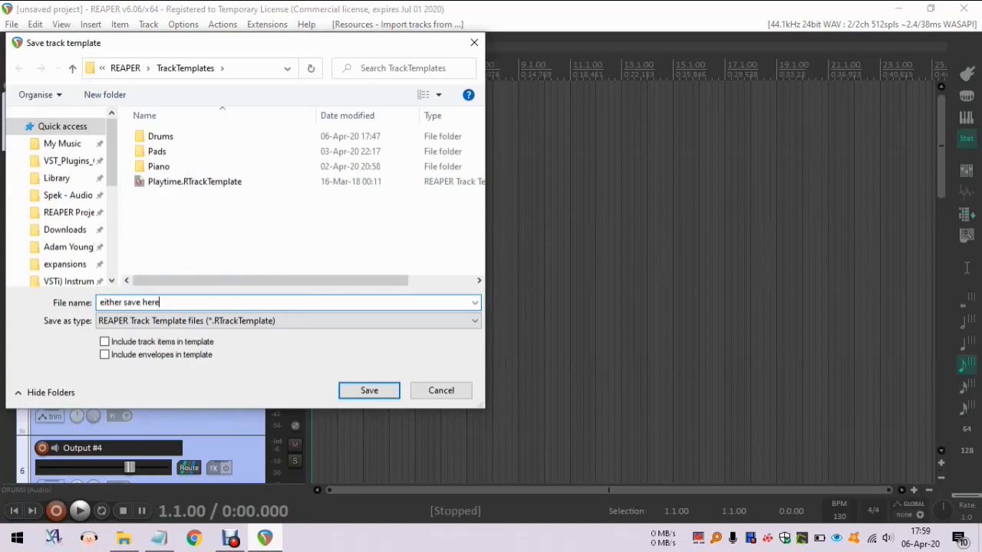
text(OR)
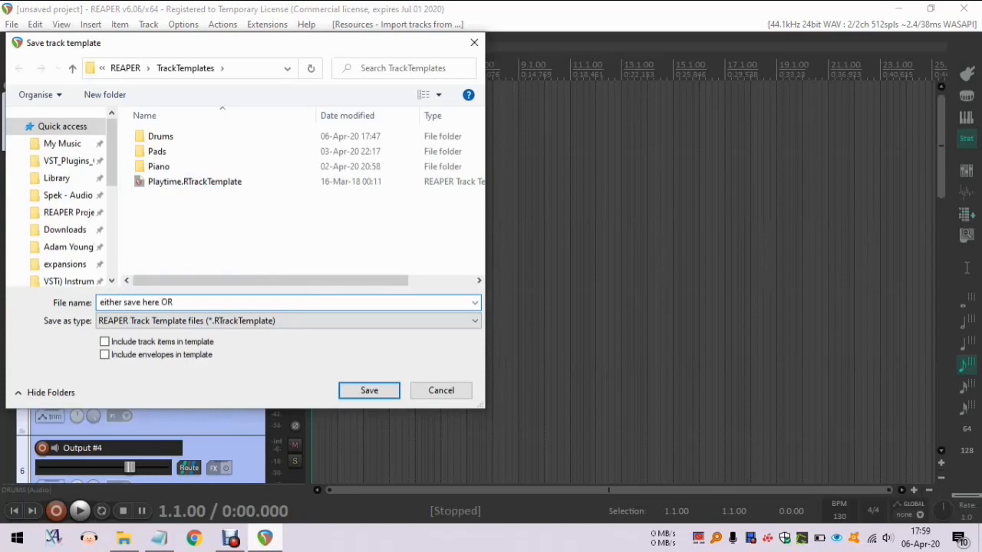
click(104, 95)
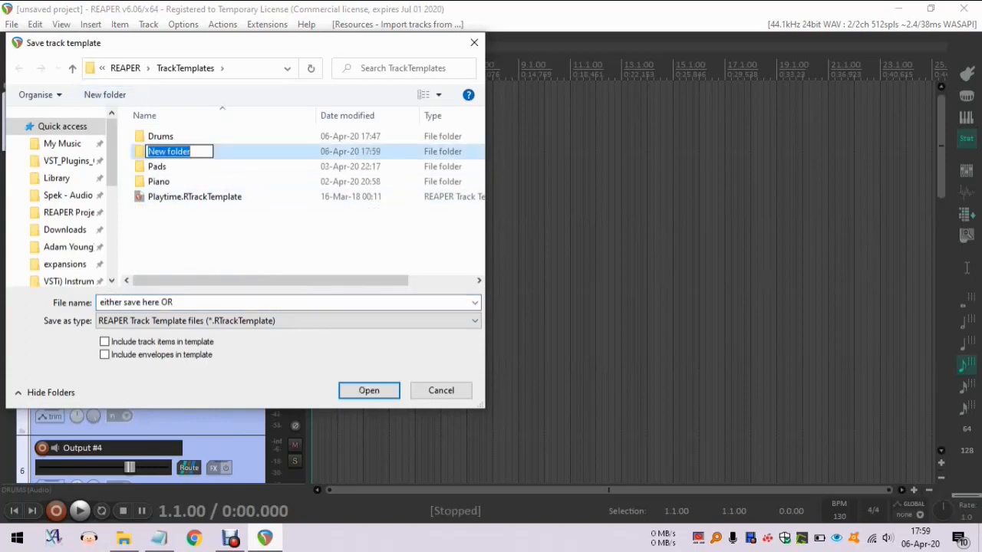
text(make a)
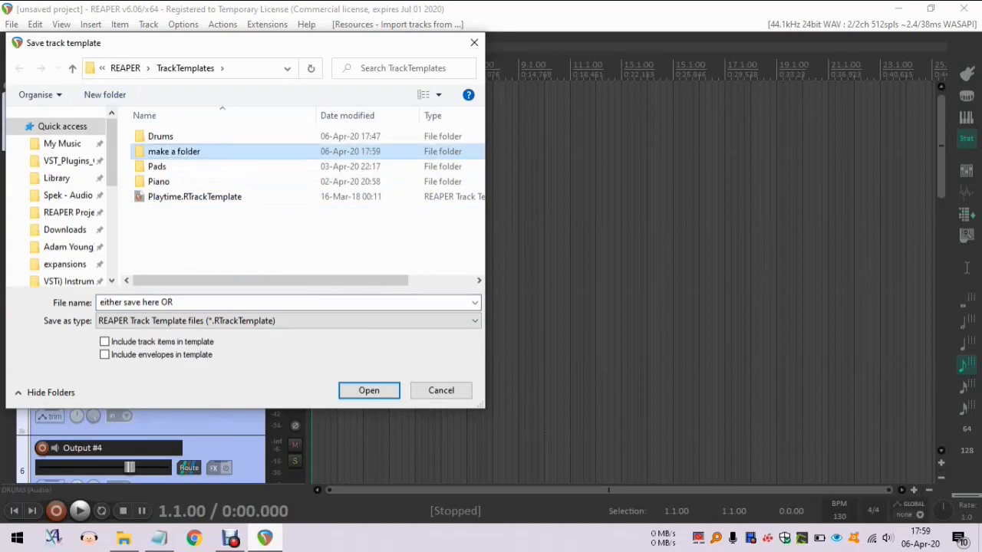
Save the track template as 'and then save here' inside the 'make a folder' subfolder
double_click(174, 152)
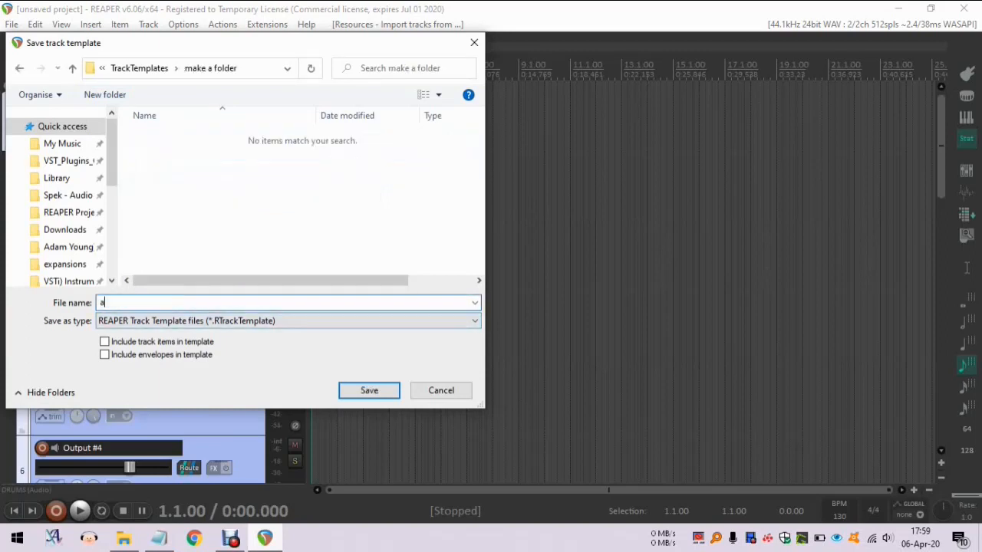
text(and then save here)
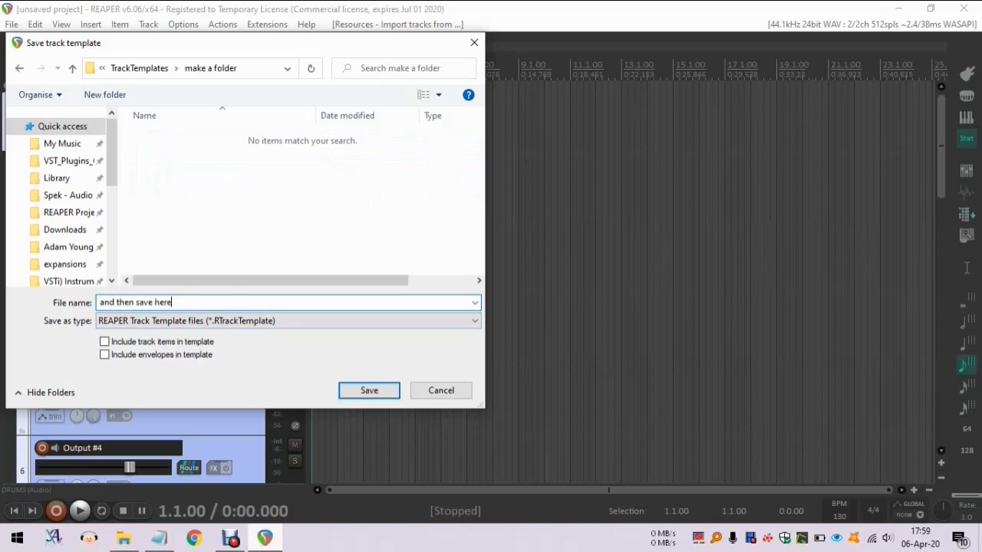
click(368, 391)
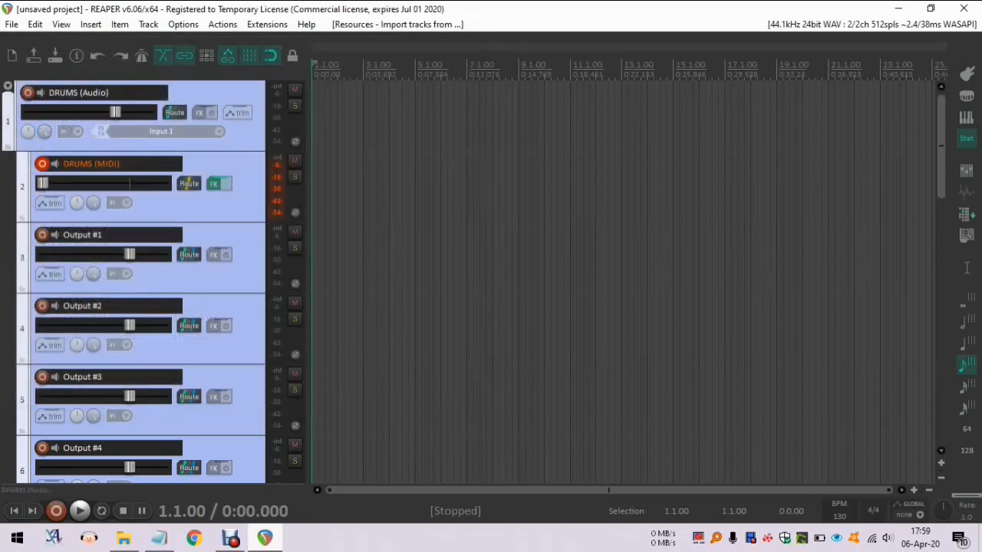
Start a fresh project and insert the 18 drum tracks from the 'and then save here' template
click(963, 9)
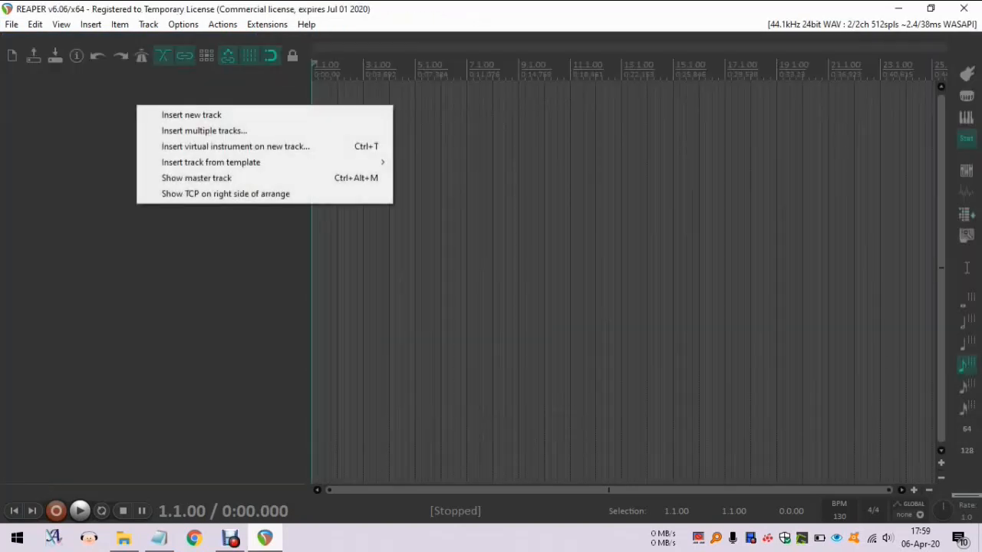
mouse_move(211, 163)
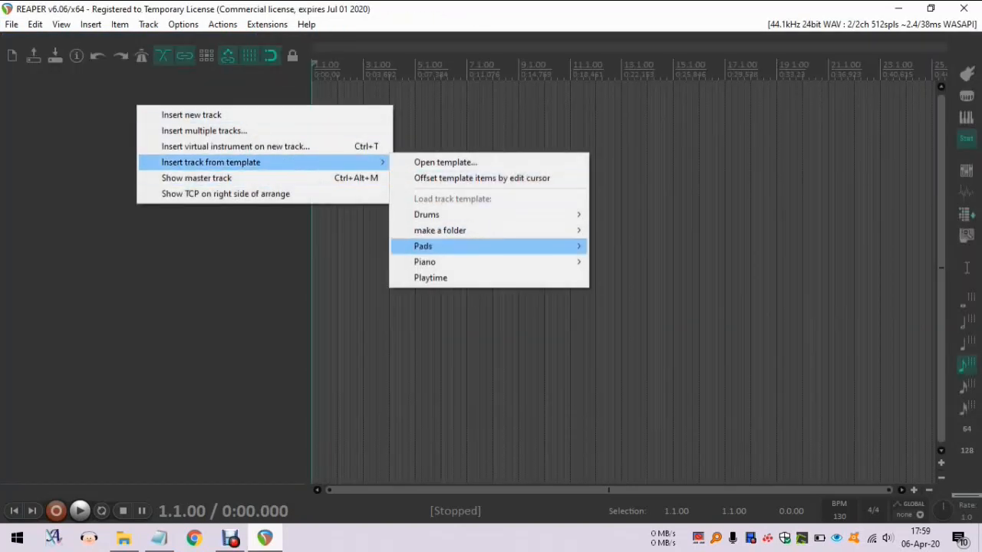
mouse_move(439, 230)
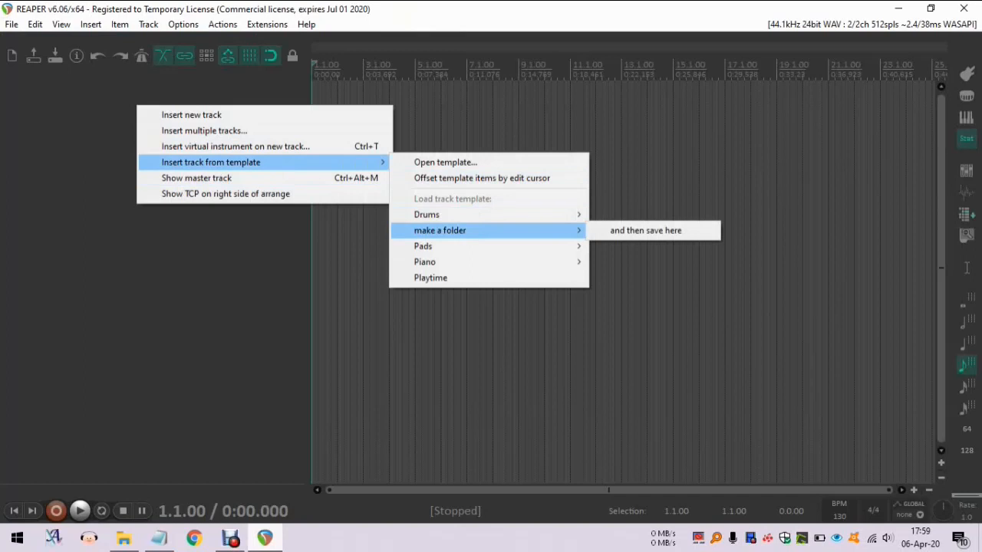
mouse_move(646, 230)
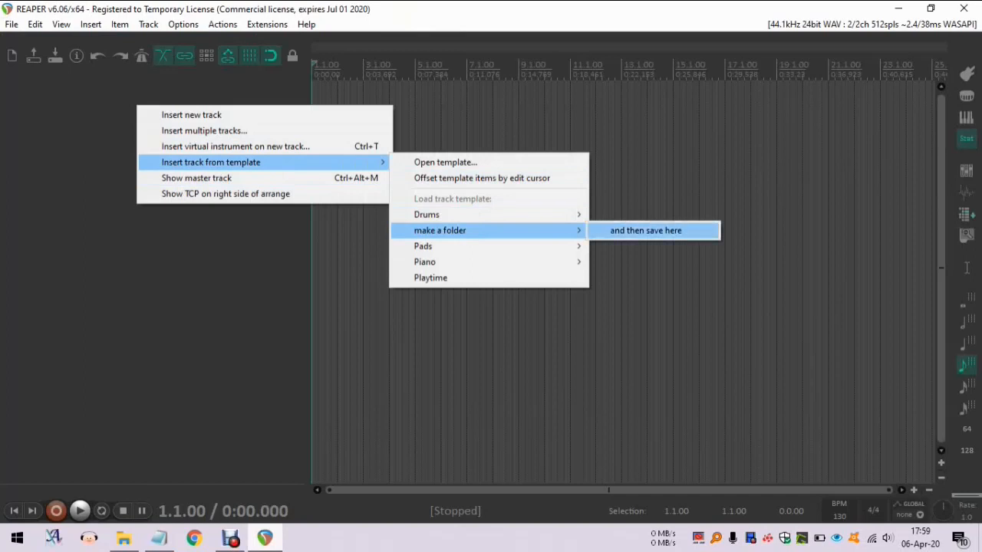
click(644, 230)
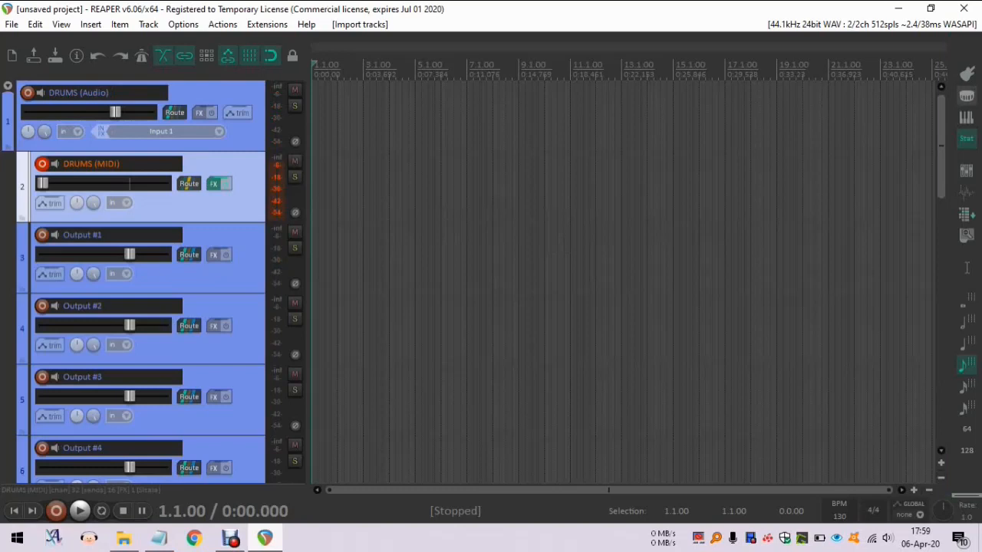
scroll(down, 3)
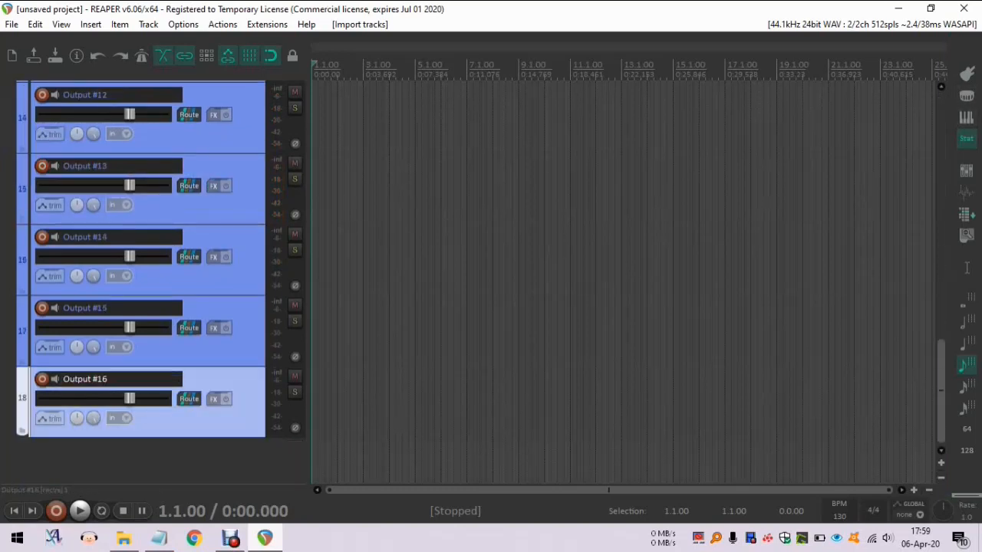
Begin another new empty project and answer the save-before-closing prompt
click(963, 9)
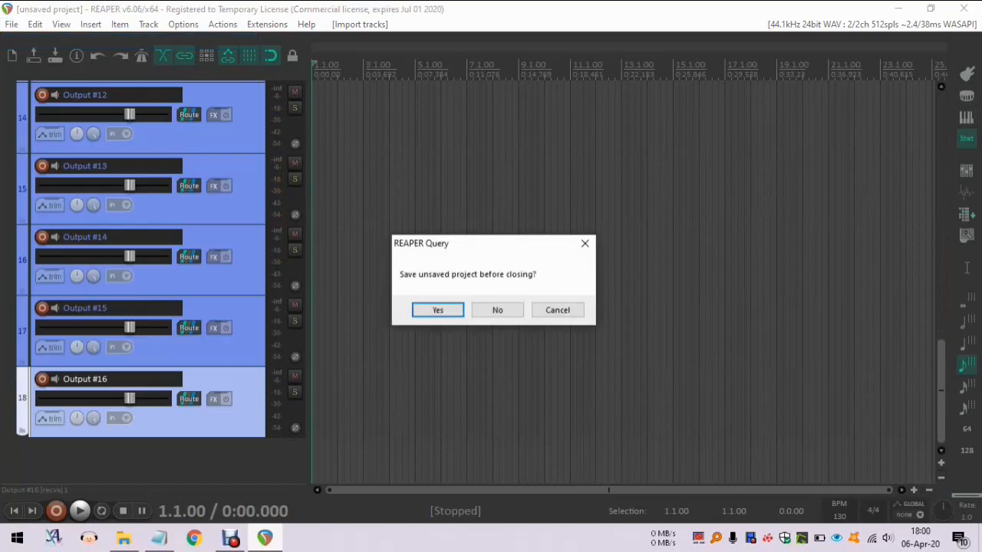
click(497, 310)
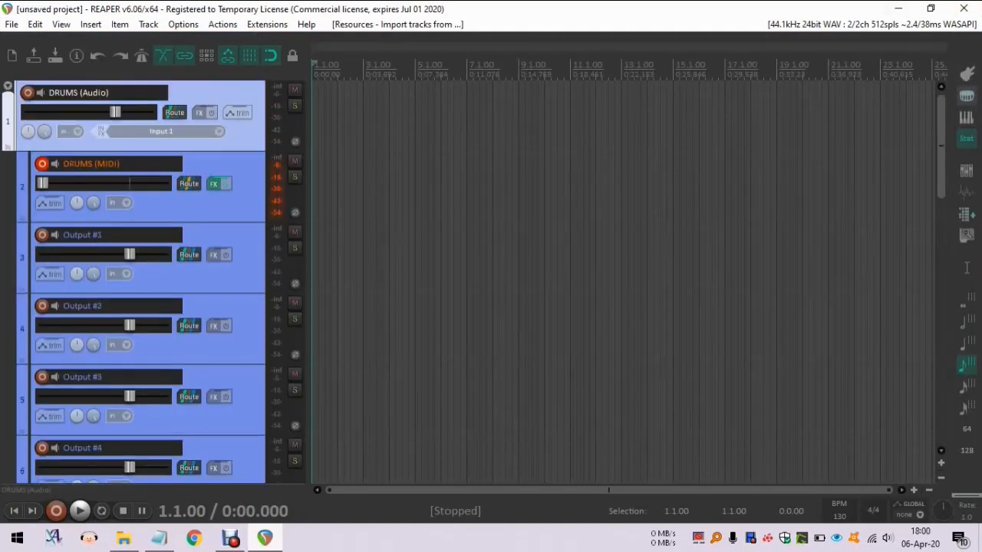
Scroll the empty project before customizing the floating toolbar
scroll(down, 3)
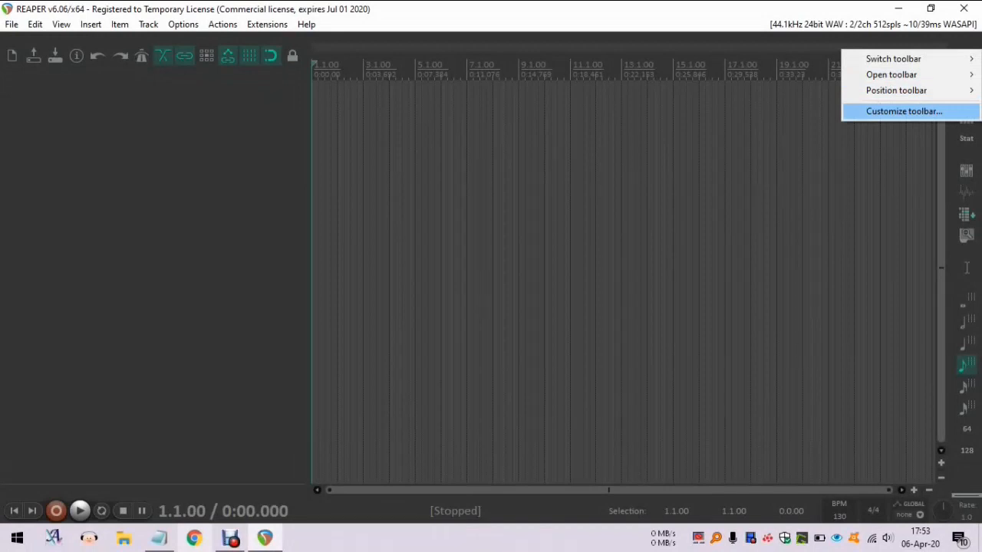
Add the SWS 'Import tracks from track template, slot 1' action to the custom toolbar, filtering for 'sws track templ'
click(903, 111)
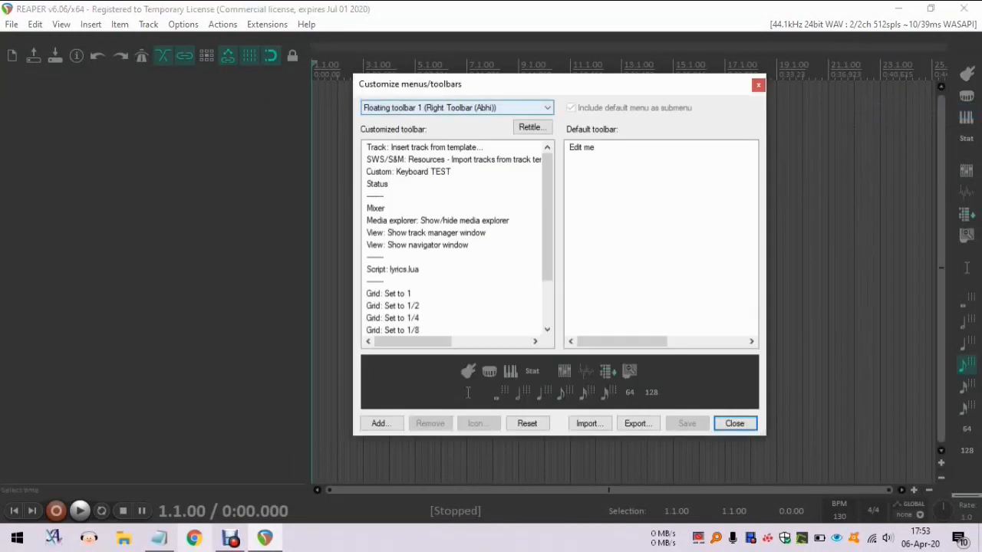
click(423, 147)
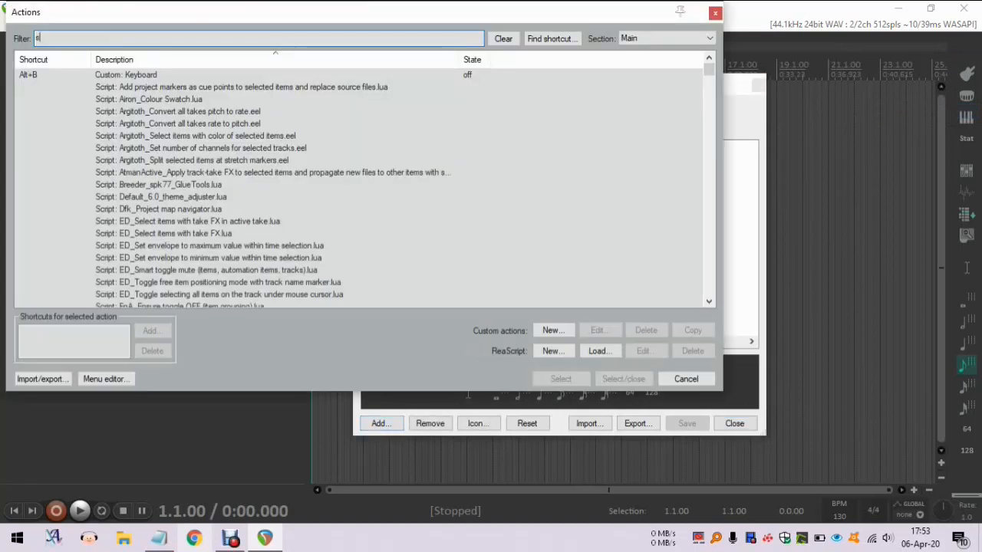
scroll(down, 3)
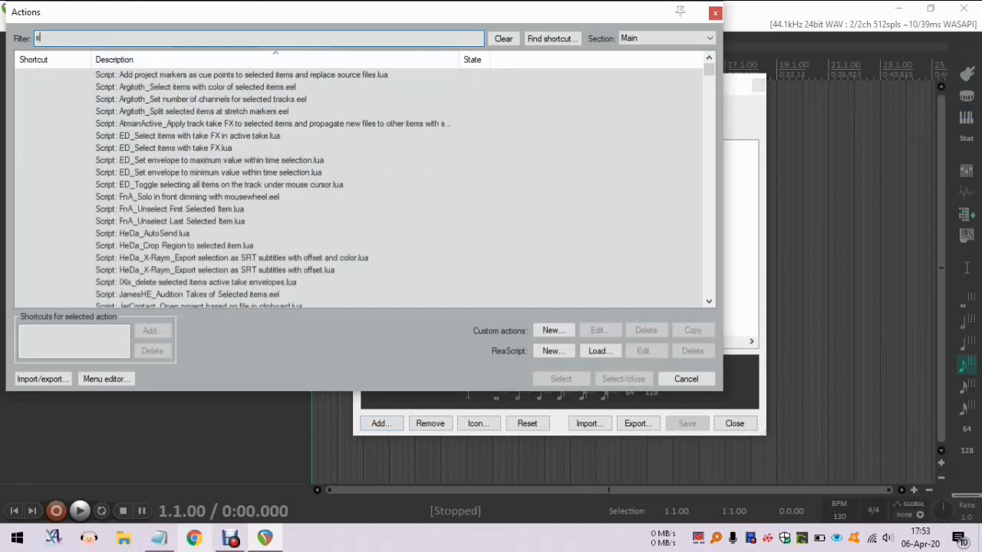
text(sws track template)
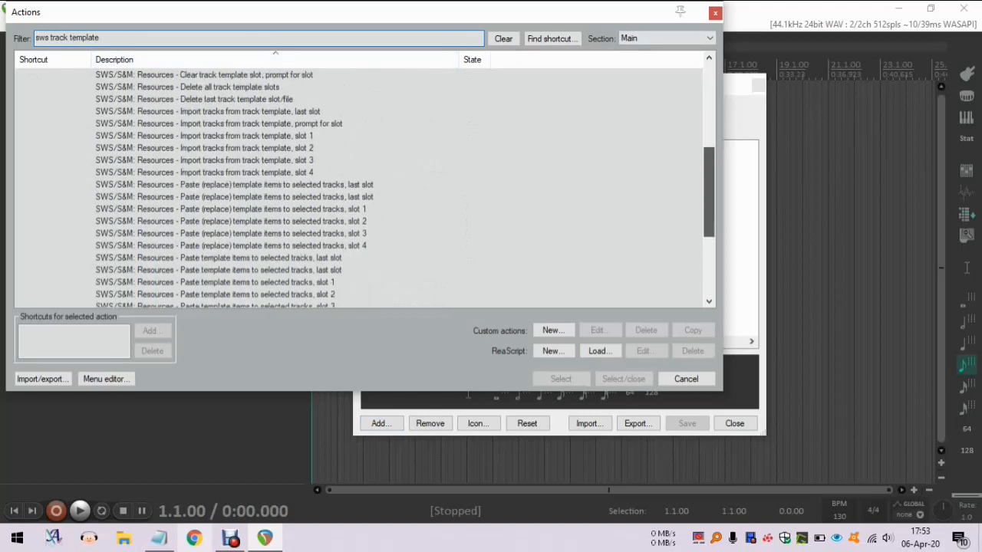
scroll(down, 3)
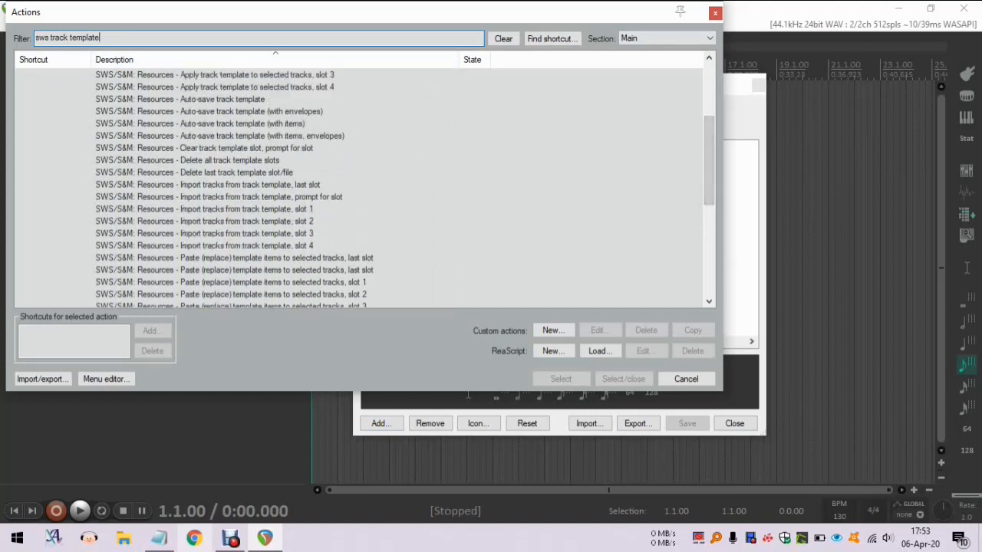
click(230, 208)
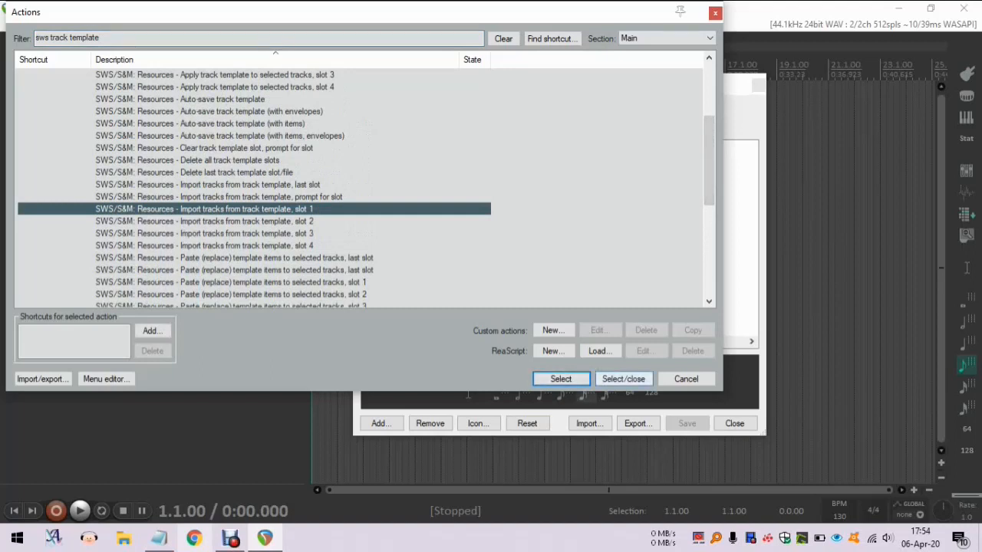
click(562, 377)
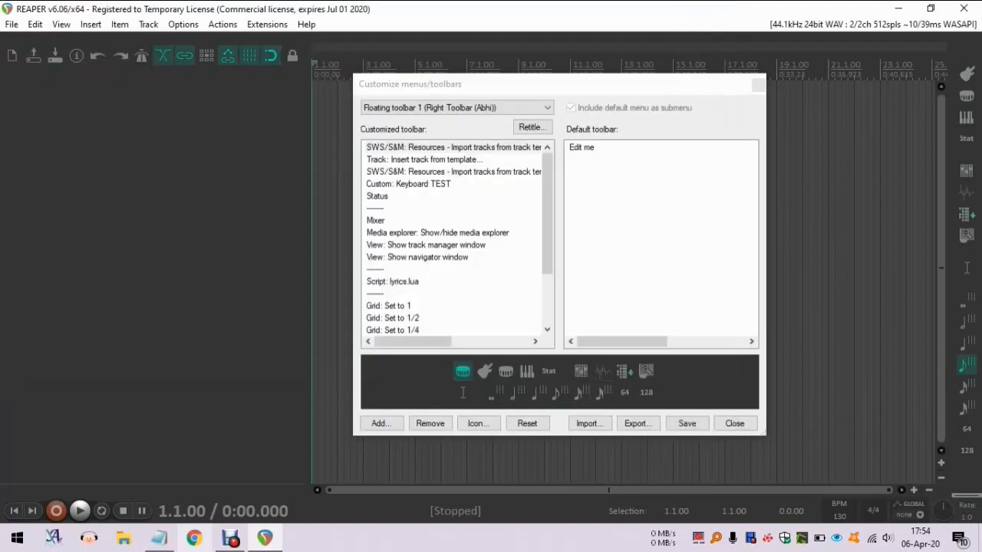
Give the new toolbar entry a drum icon, filtering icons for 'drums', and close the Customize dialog
click(453, 148)
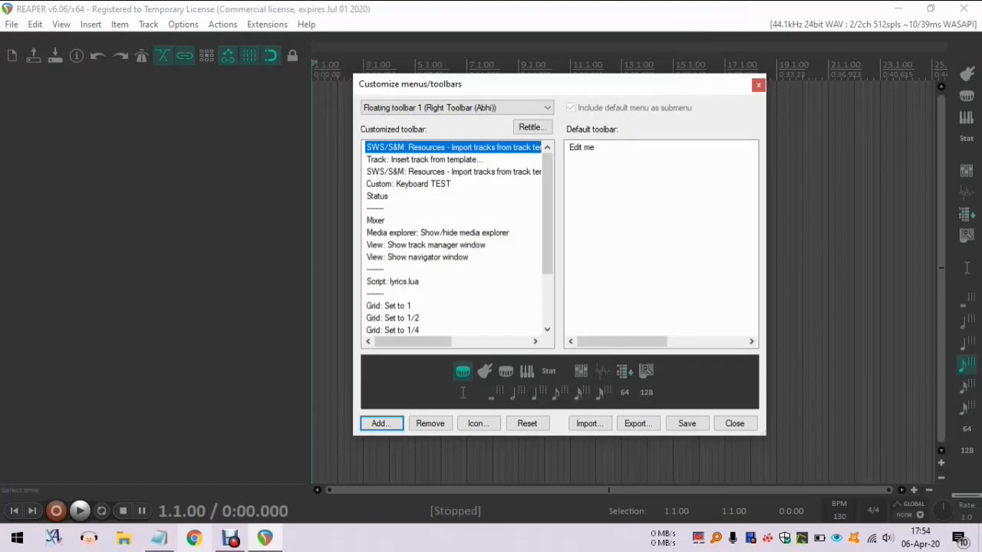
click(478, 423)
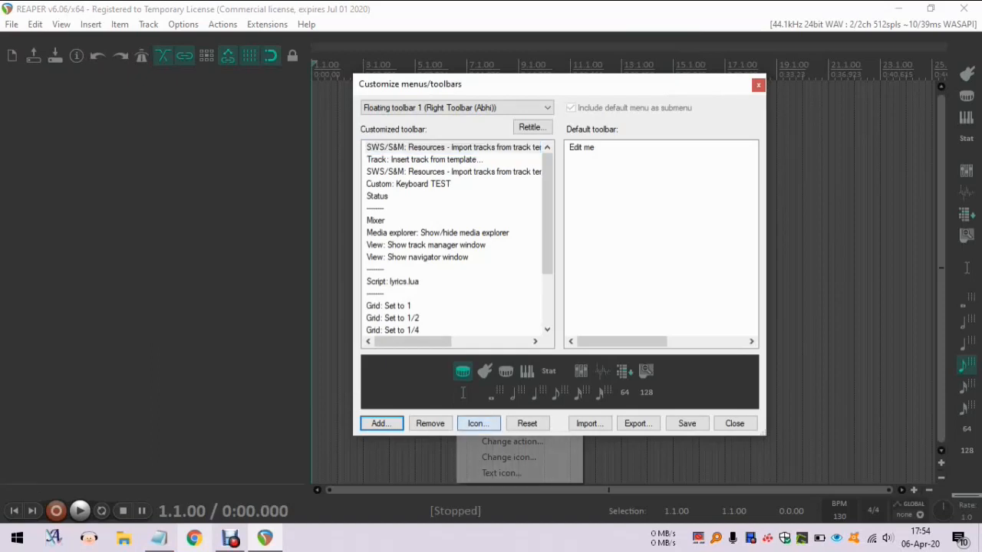
click(510, 457)
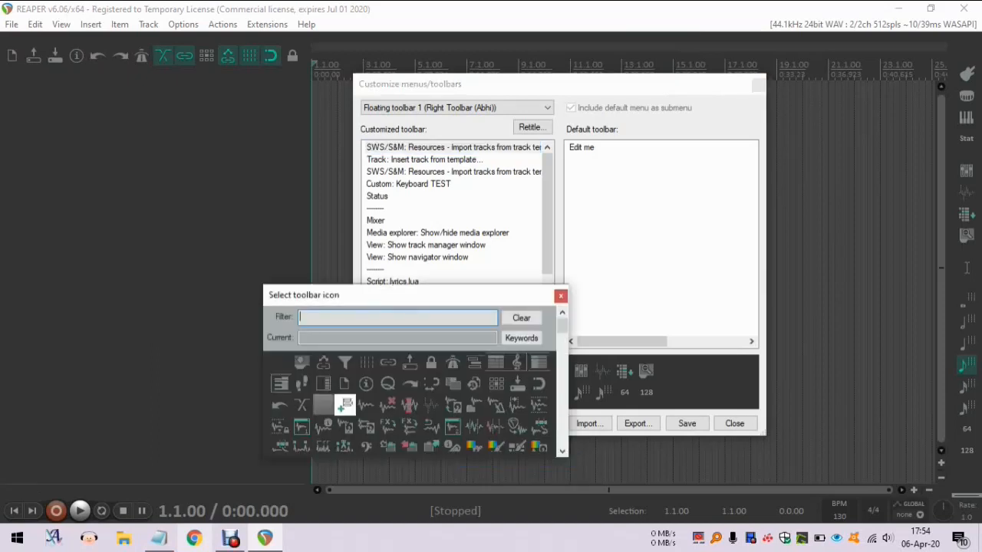
text(drums)
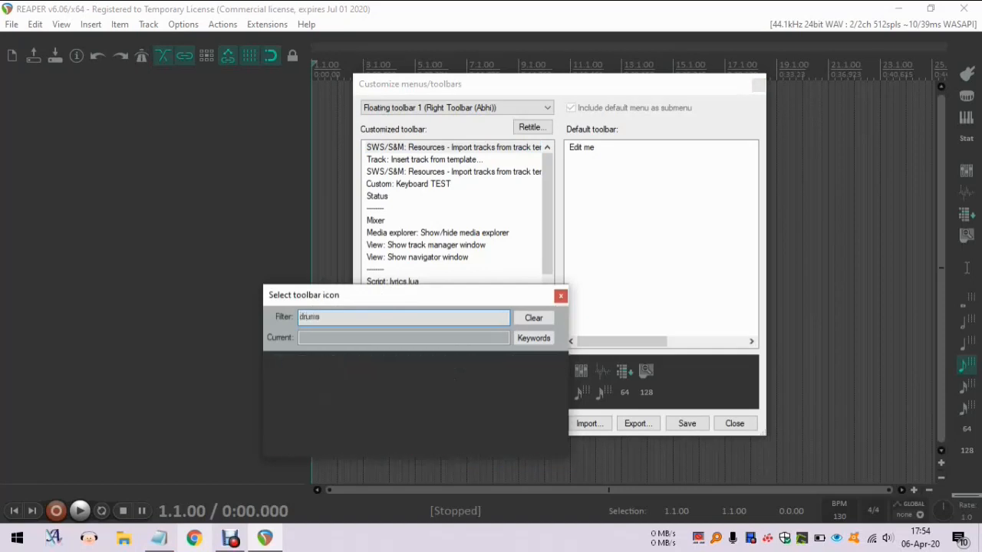
key(BackSpace)
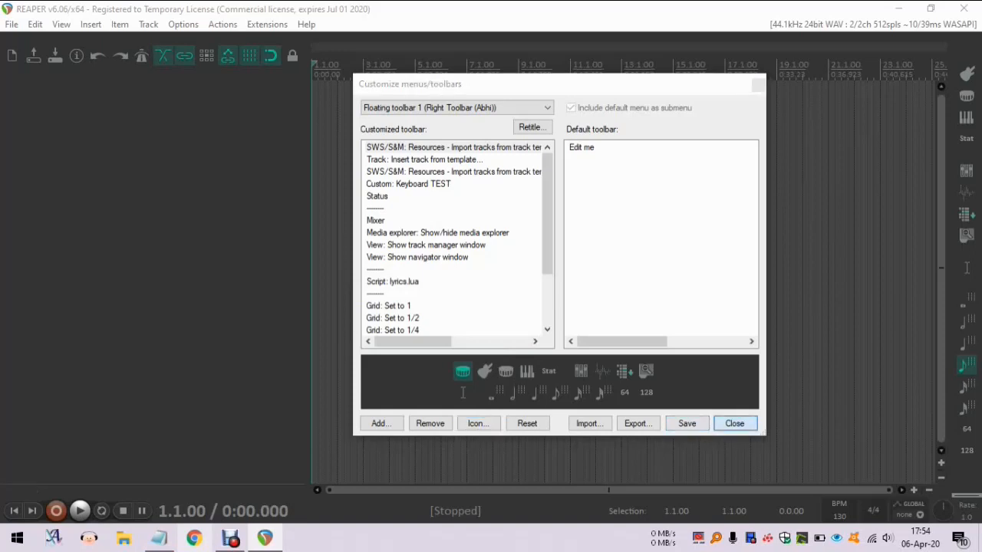
click(733, 423)
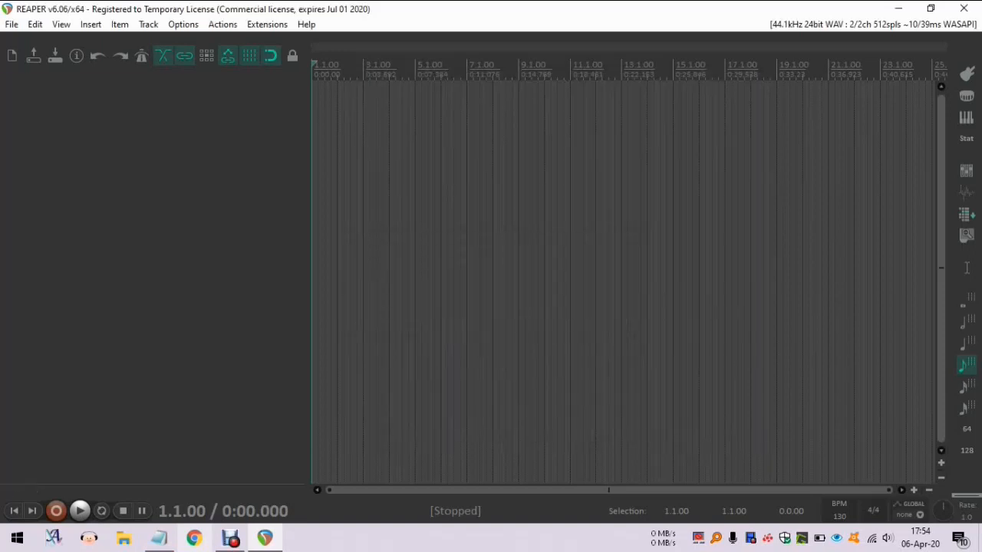
Open Extensions > SWS Resources and switch its type to Track template slots
click(267, 25)
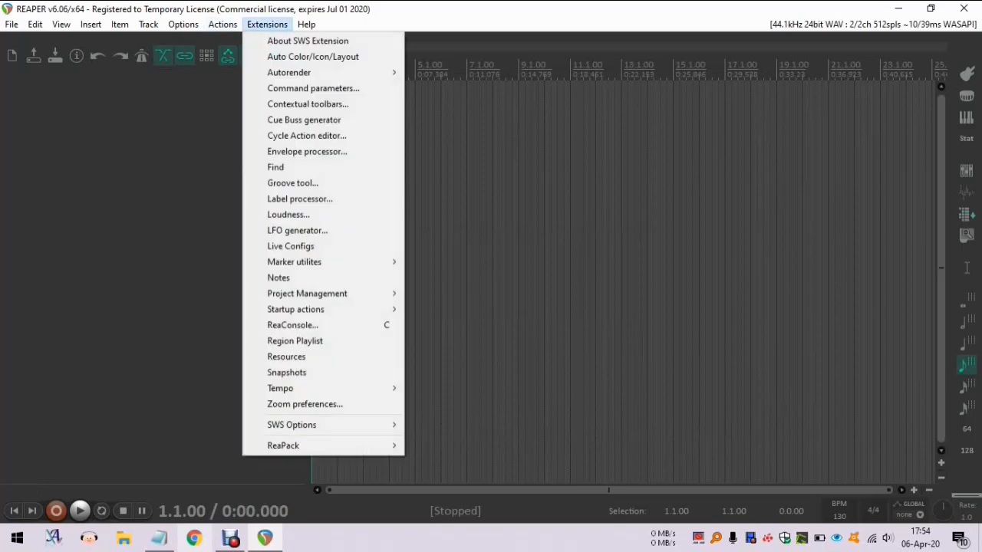
mouse_move(307, 293)
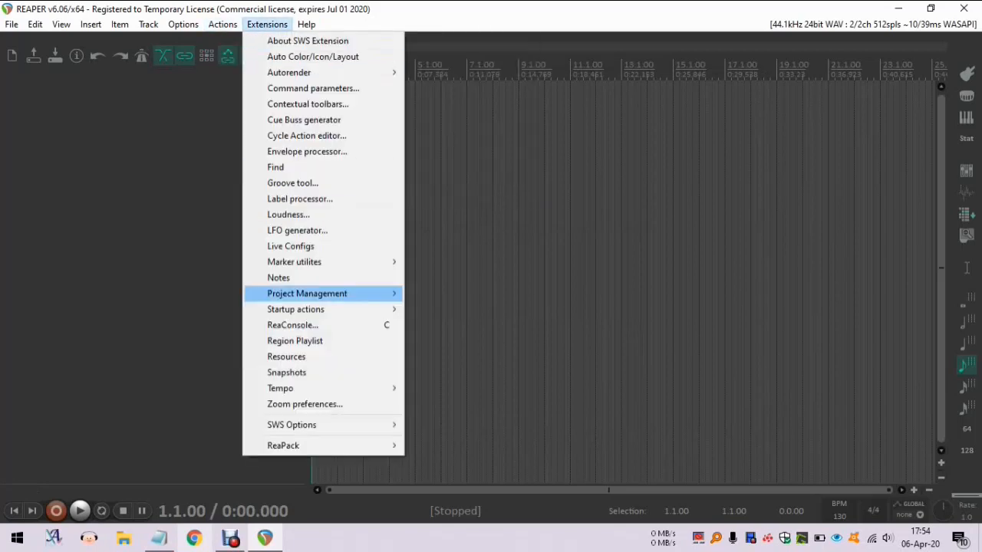
mouse_move(292, 423)
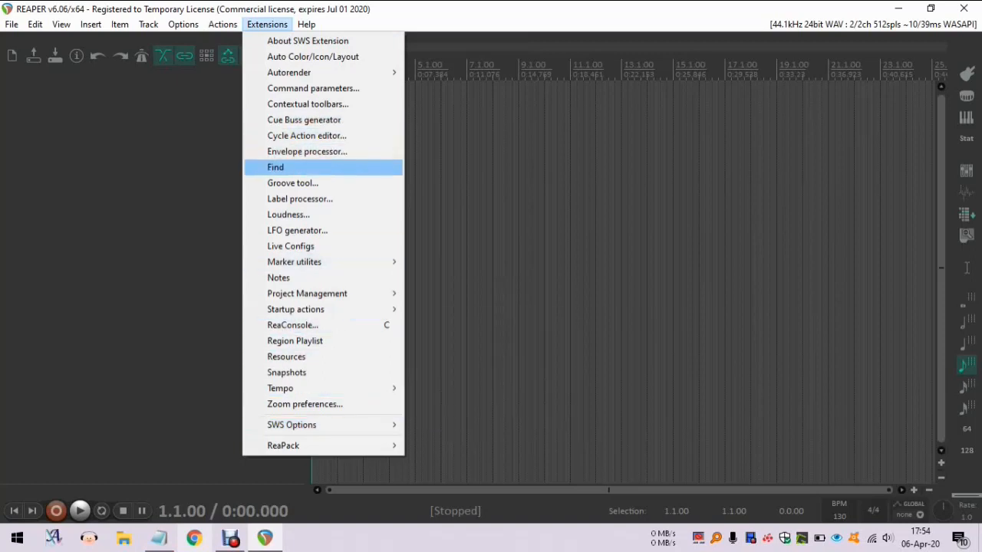
mouse_move(285, 356)
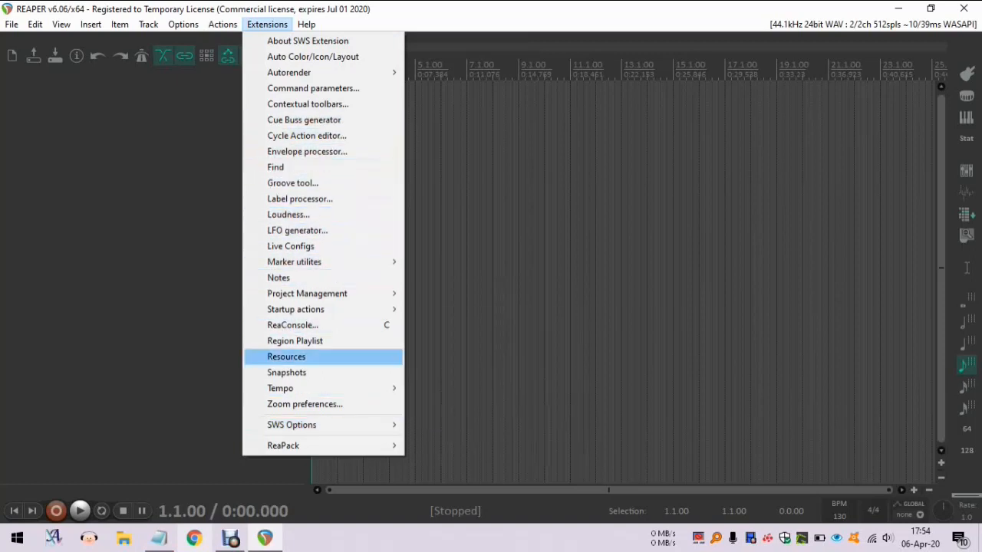
click(286, 356)
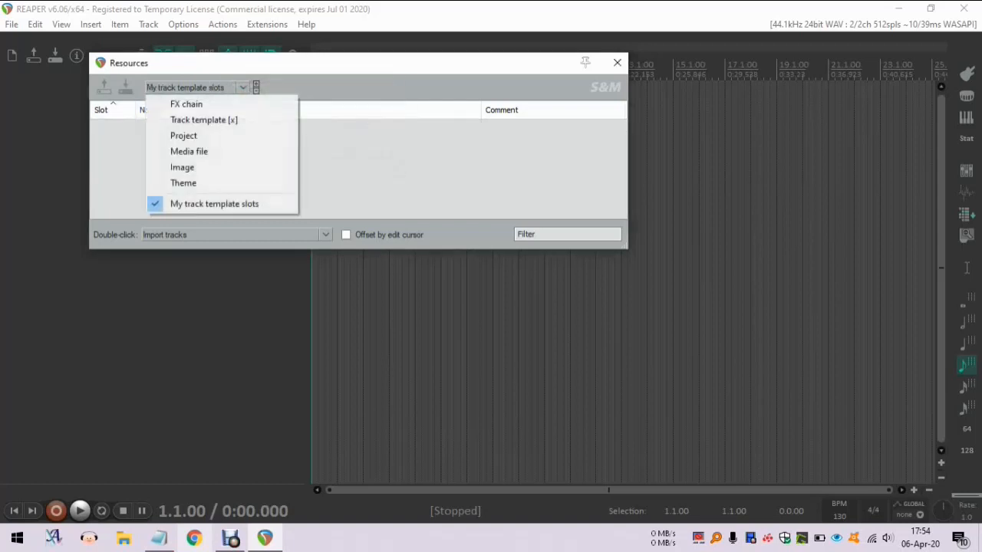
click(203, 119)
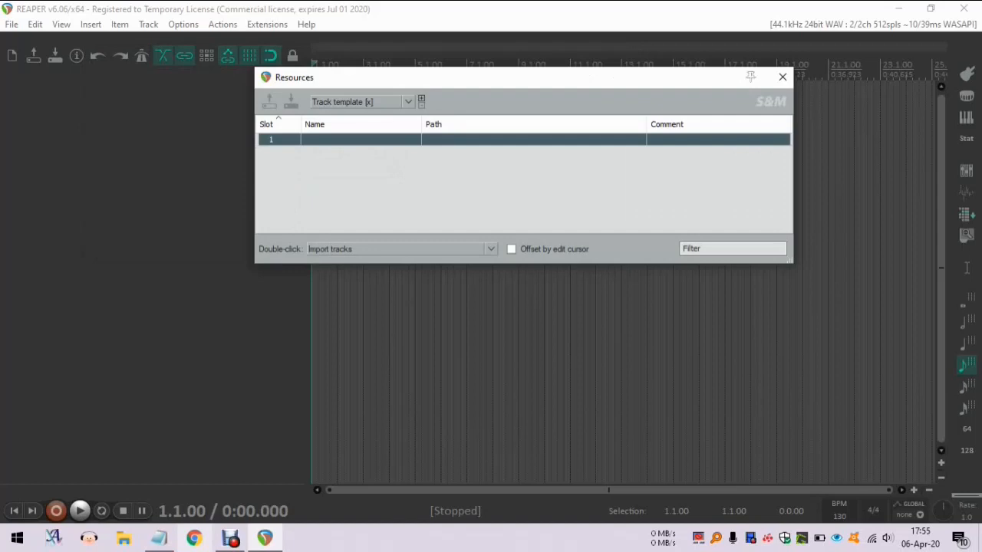
Load the 16-Pad Drum Machine (Sitala) template from the Drums folder into slot 1 and close Resources
right_click(360, 138)
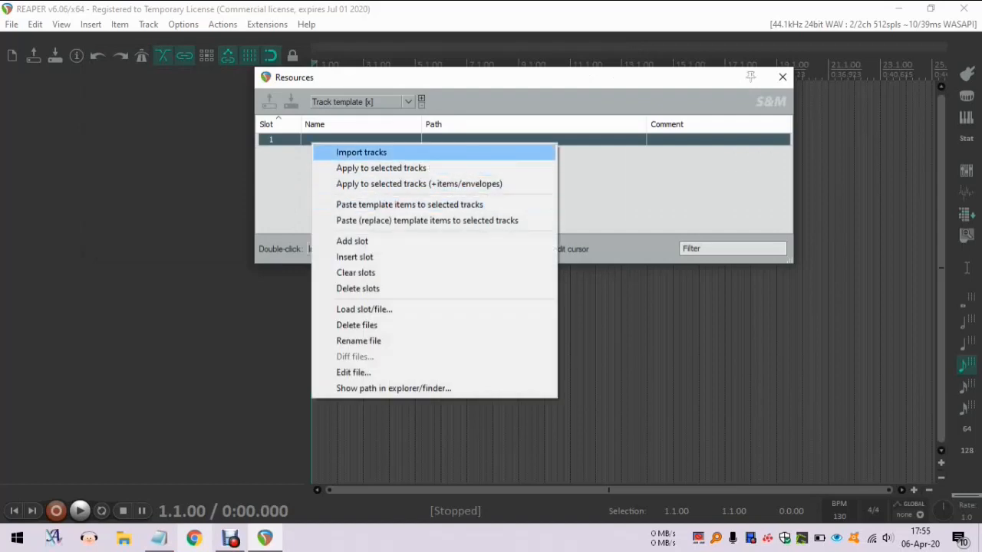
click(365, 310)
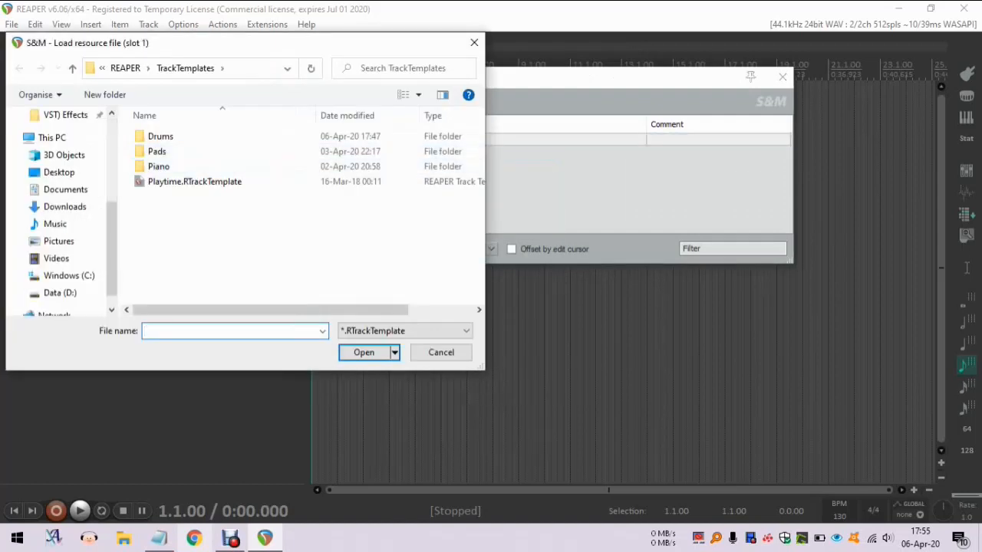
double_click(159, 135)
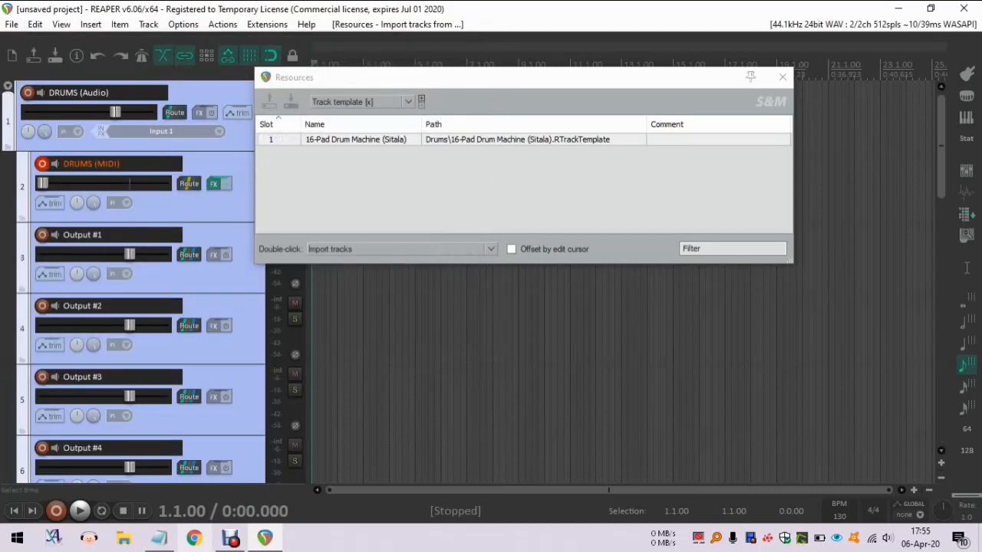
click(356, 138)
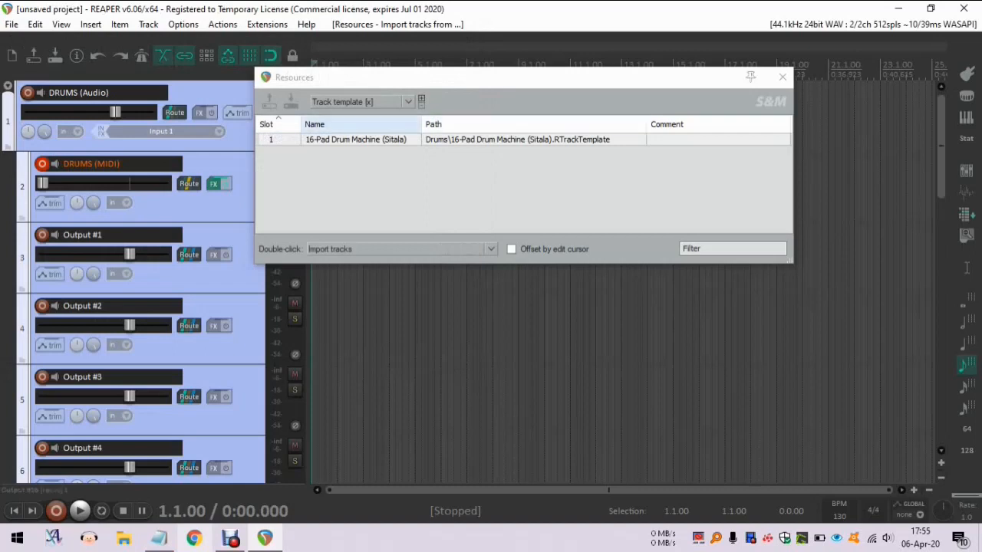
click(782, 77)
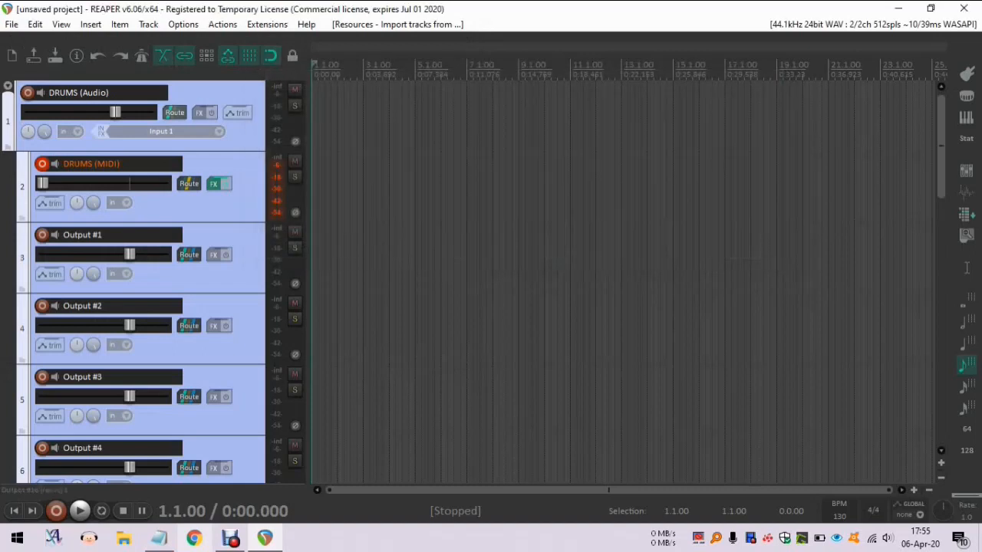
Close the project discarding changes and reach the Open track template browser at TrackTemplates
click(963, 9)
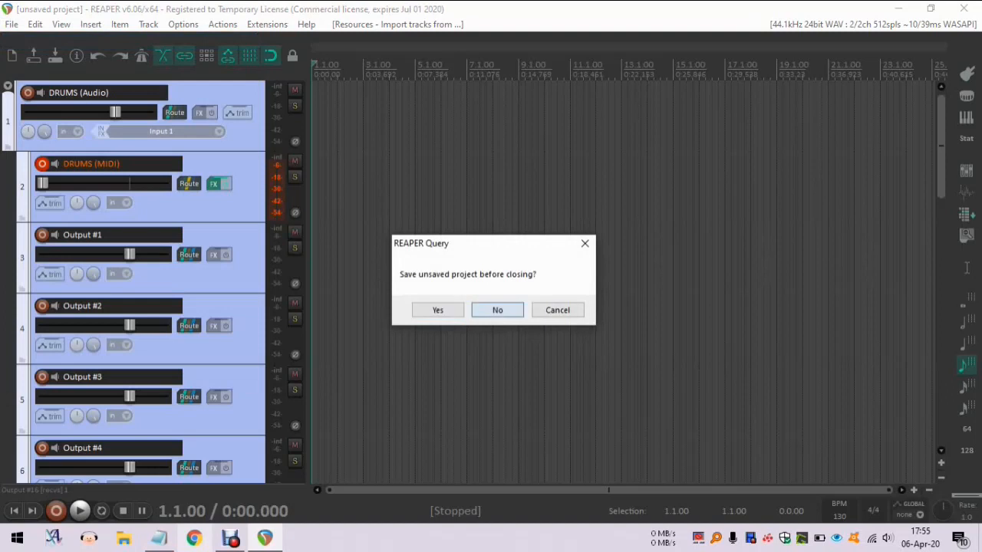
click(497, 309)
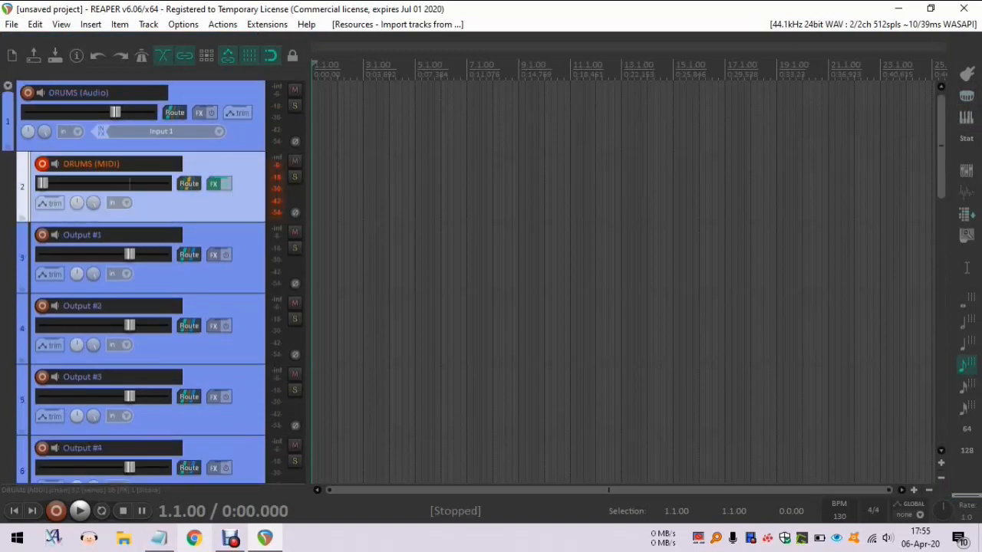
mouse_move(295, 176)
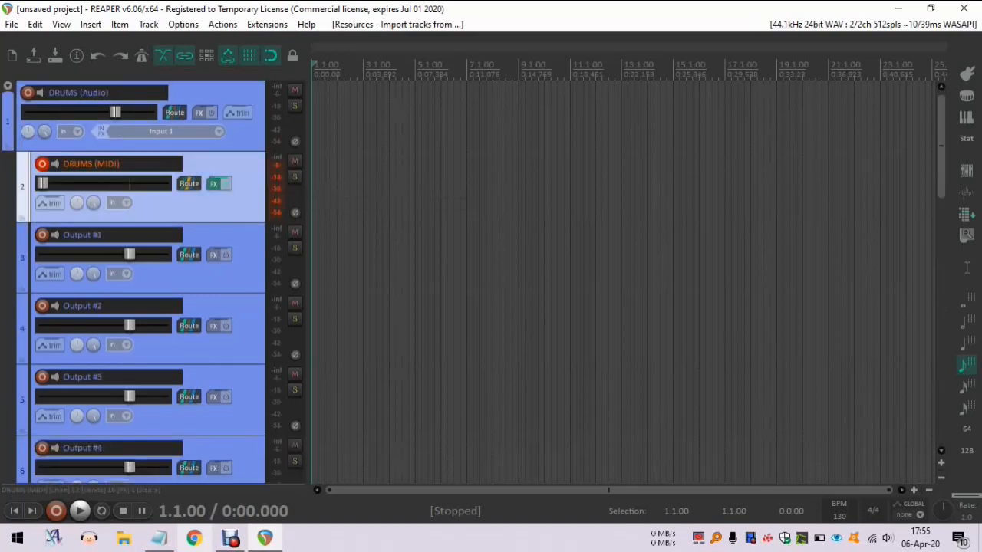
scroll(down, 3)
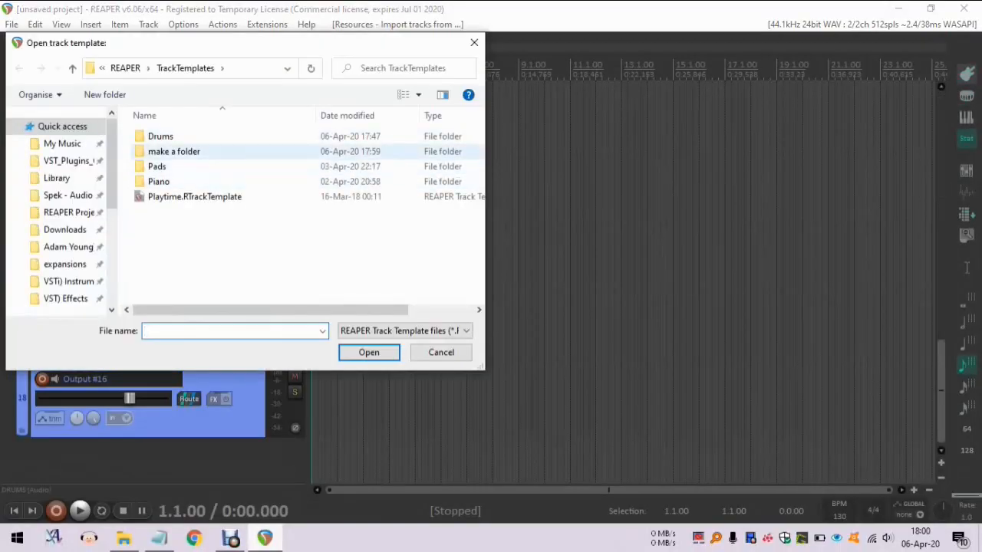
Look inside the Piano templates folder, return to TrackTemplates and cancel without loading
double_click(158, 181)
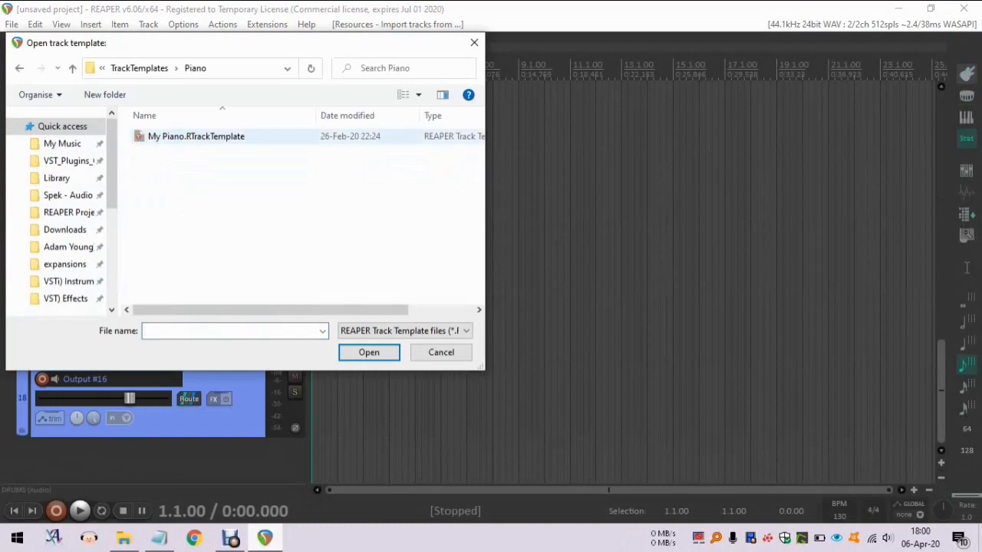
click(18, 68)
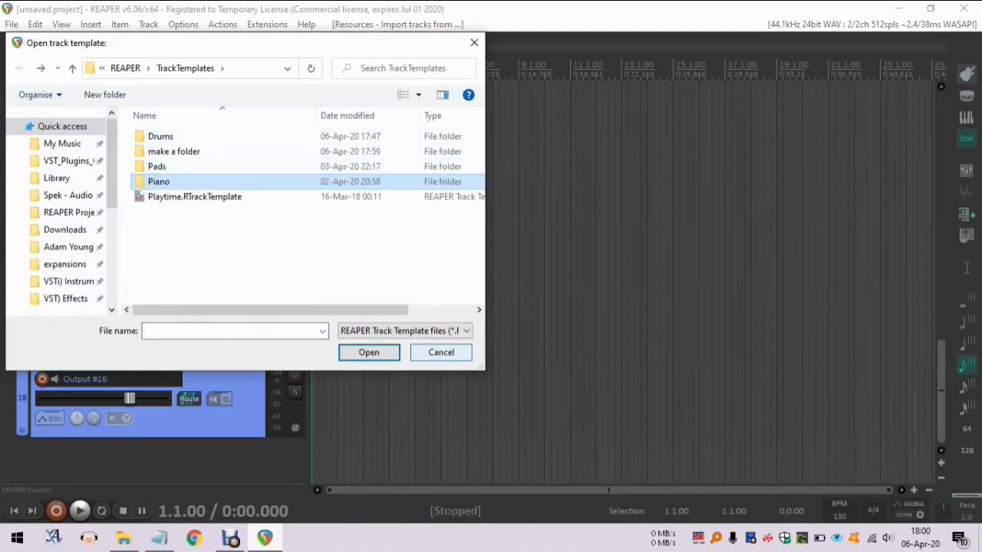
click(441, 351)
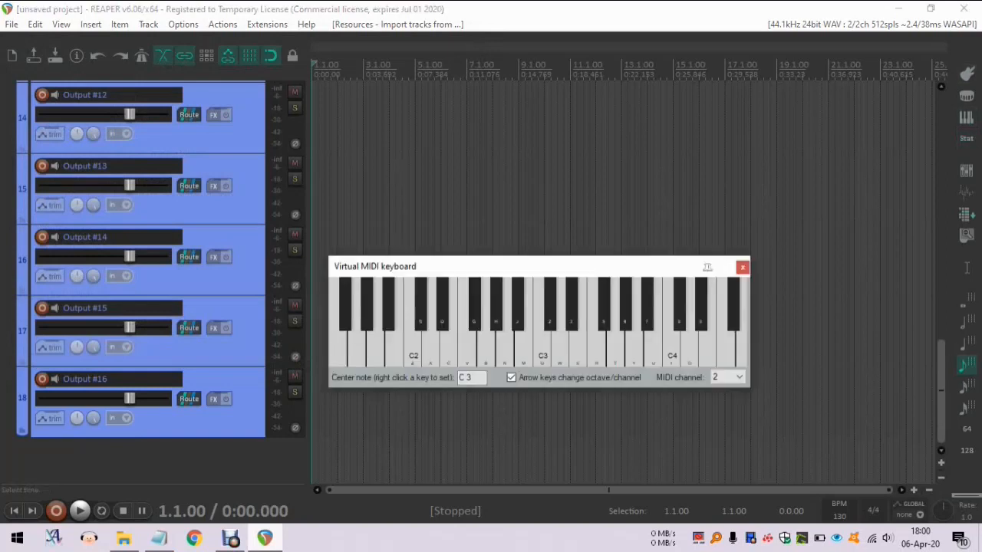
Move the Virtual MIDI keyboard window aside and close it
drag(374, 267, 528, 104)
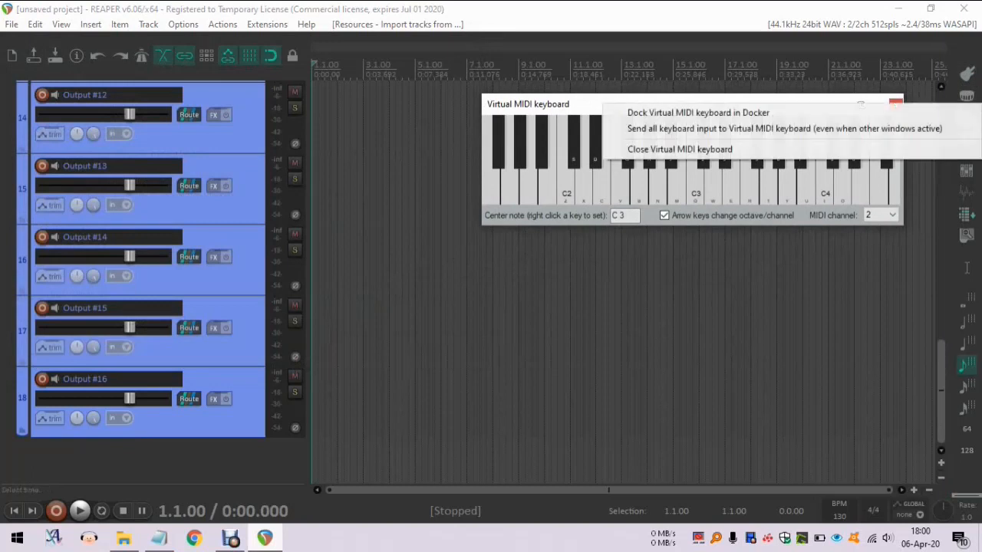
mouse_move(782, 129)
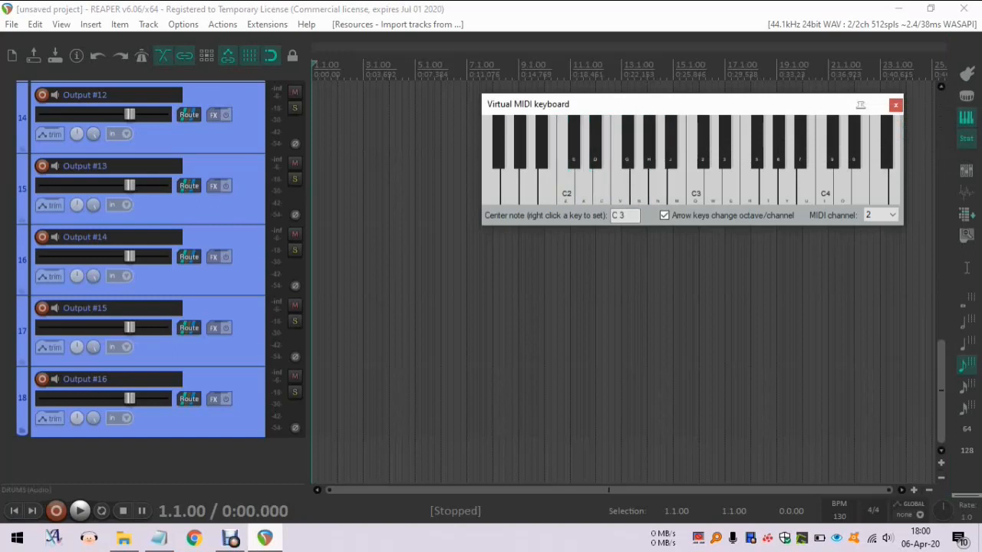
click(896, 104)
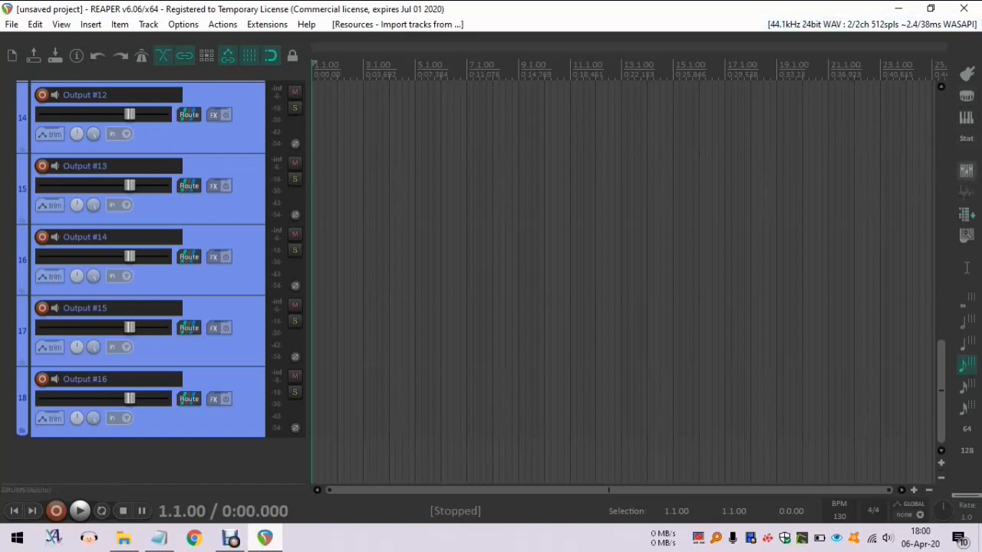
Review the track list in the Track Manager and close it again
click(967, 172)
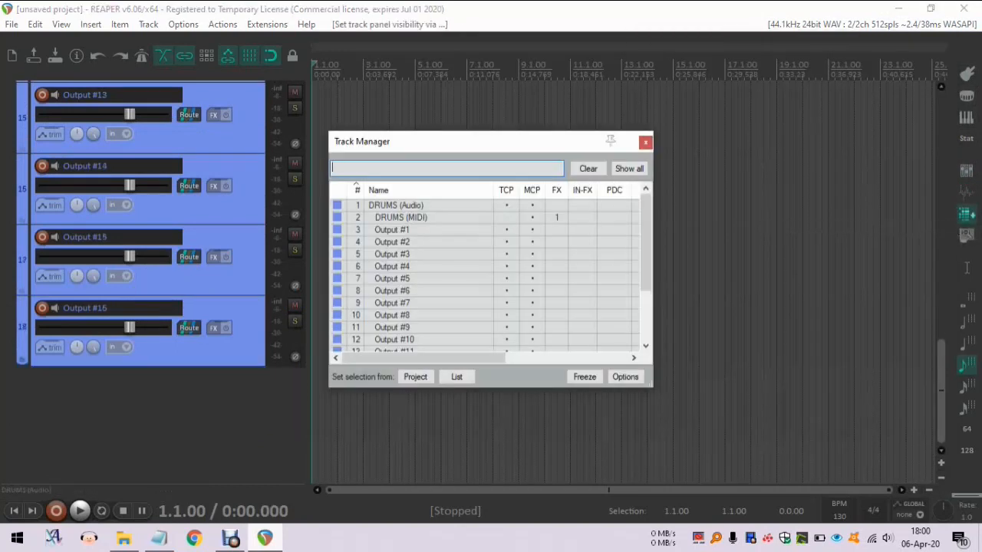
click(644, 141)
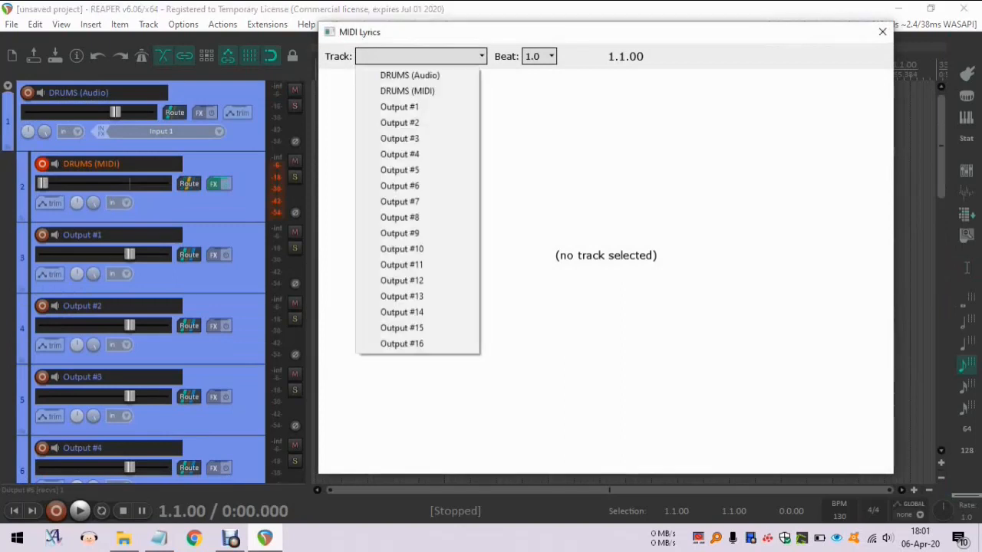
Choose the new Lyrics track as the MIDI Lyrics editing target instead of Output #1
click(399, 107)
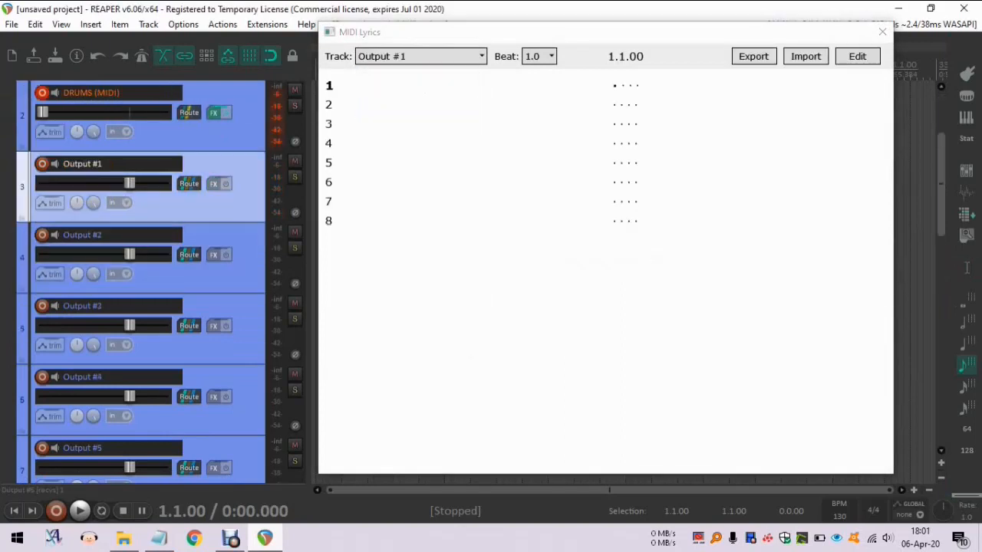
scroll(down, 3)
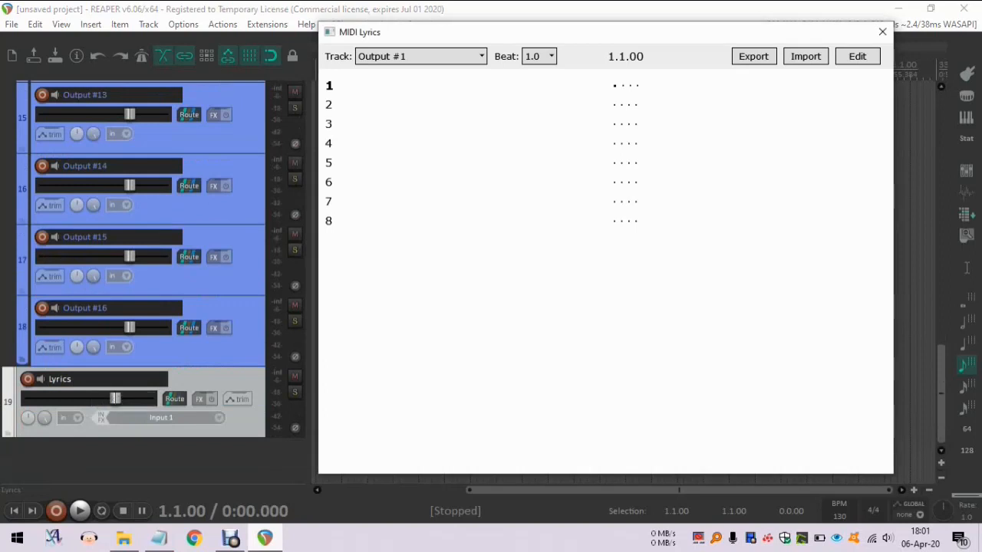
click(420, 55)
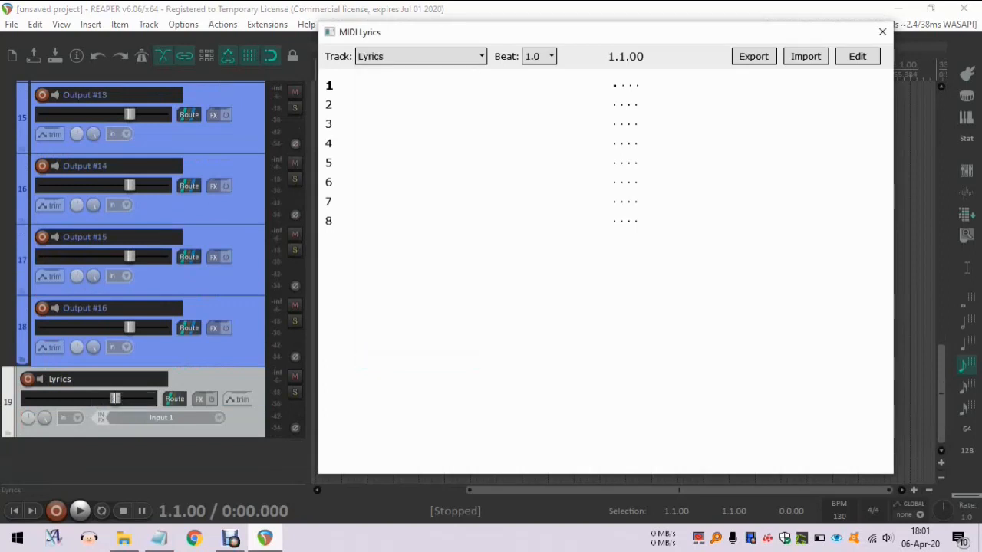
Enter placeholder words 'adfafa gdga' in bar 1 and 'wake up on your own' in bars 5-6, then commit them
text(adfafa)
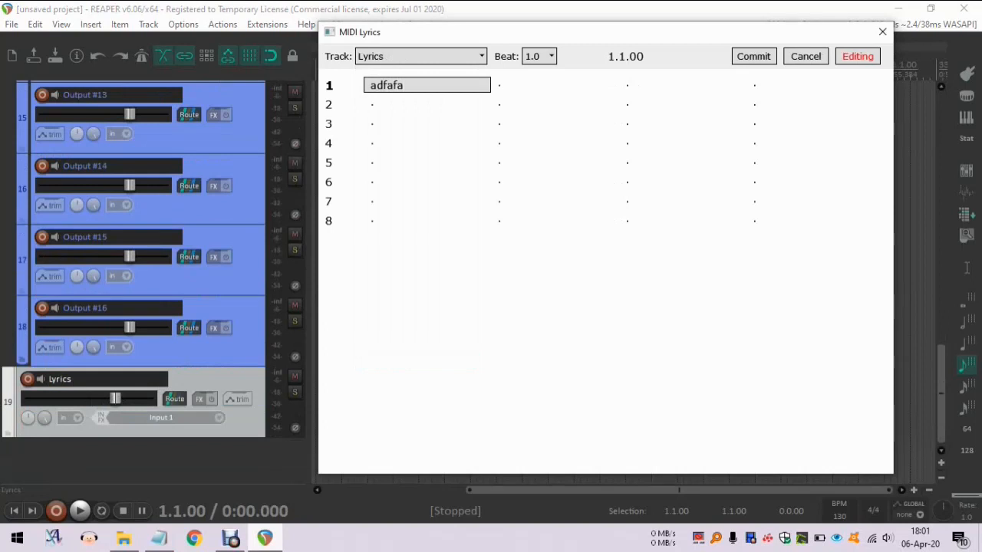
text(gdga)
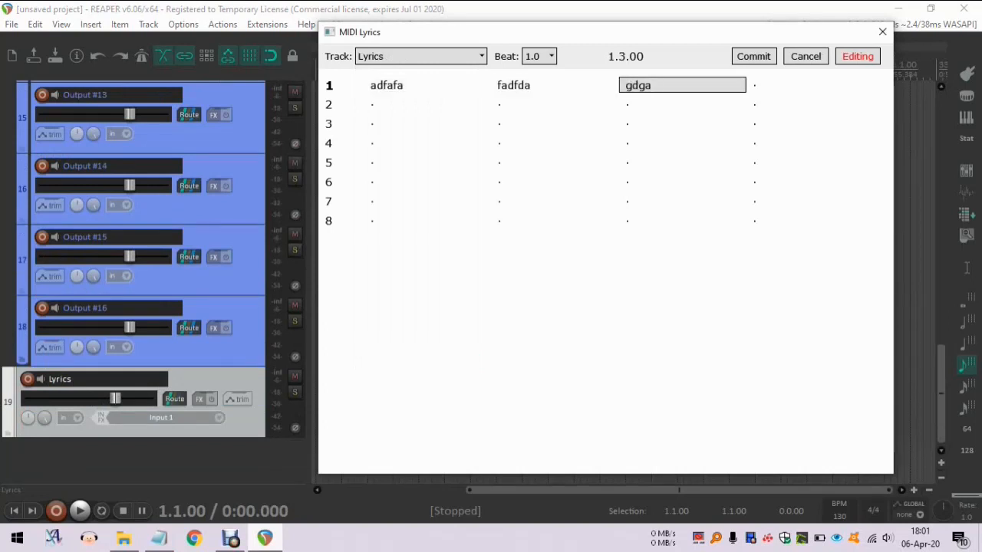
text(wake)
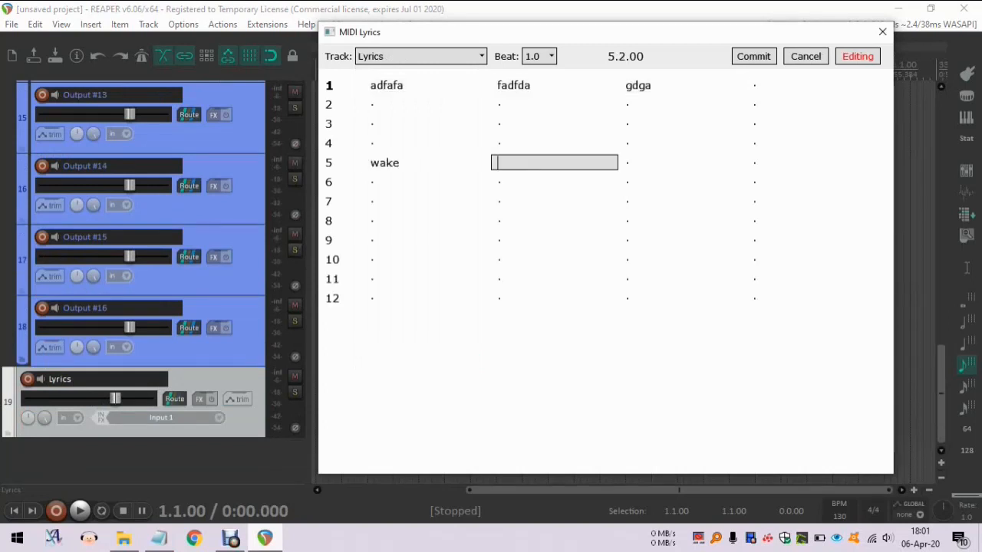
text(up)
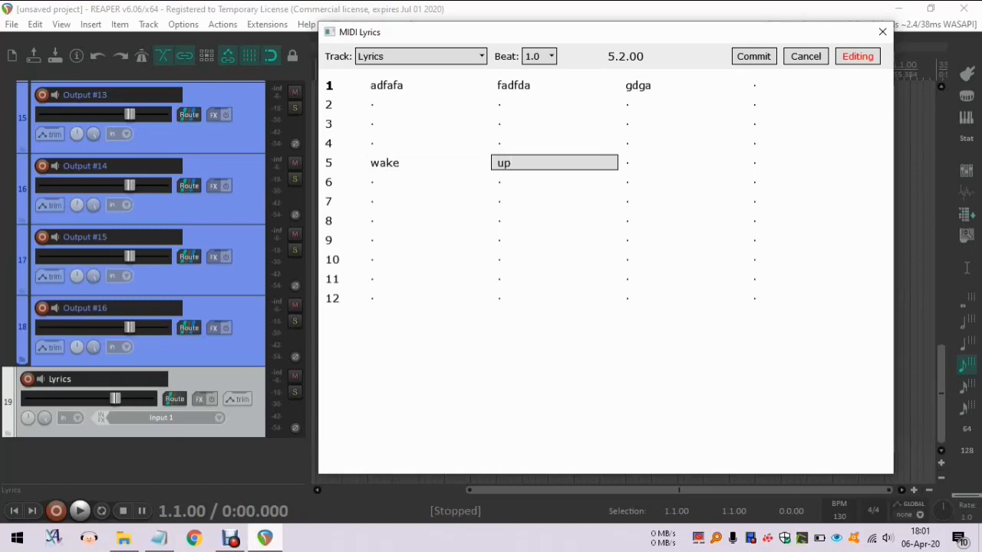
text(on)
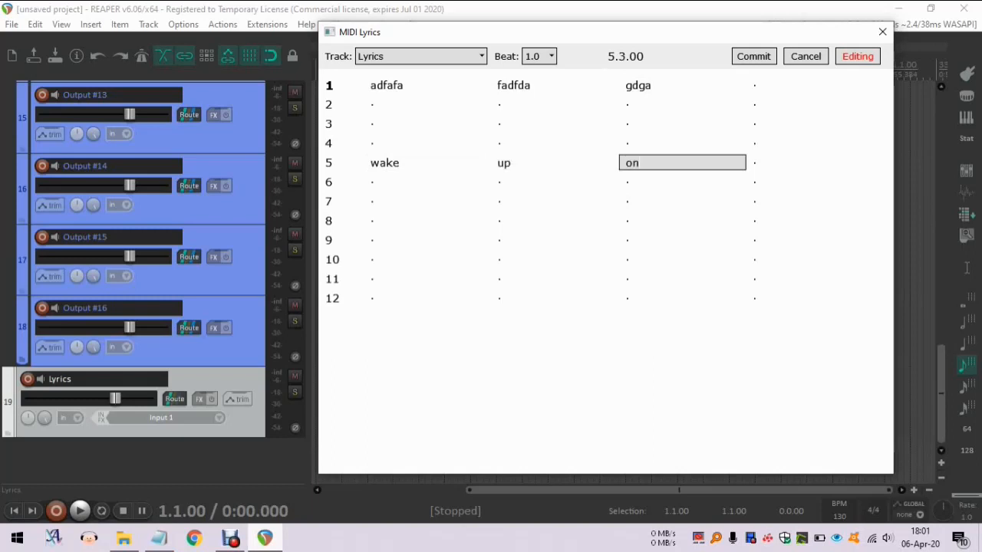
text(your)
click(428, 183)
text(own)
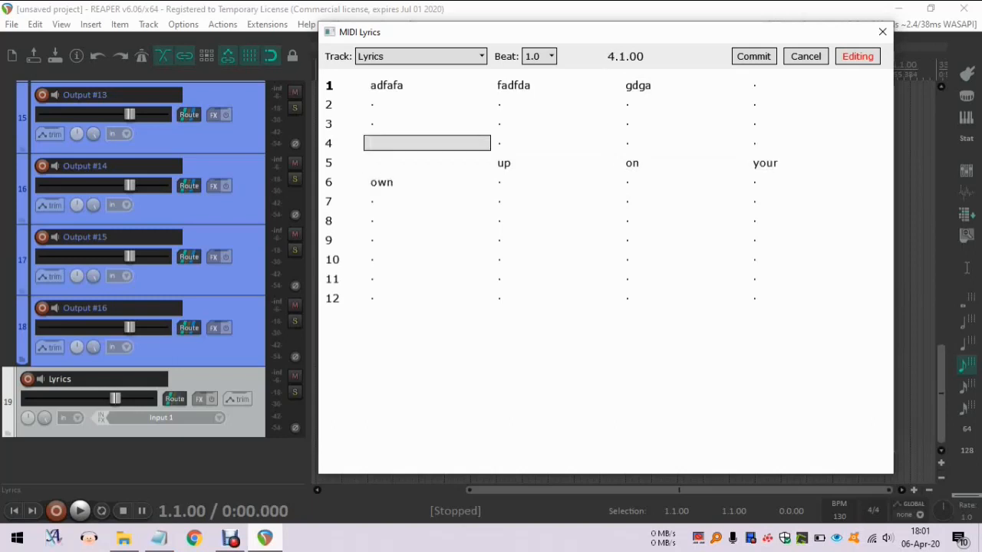
click(751, 55)
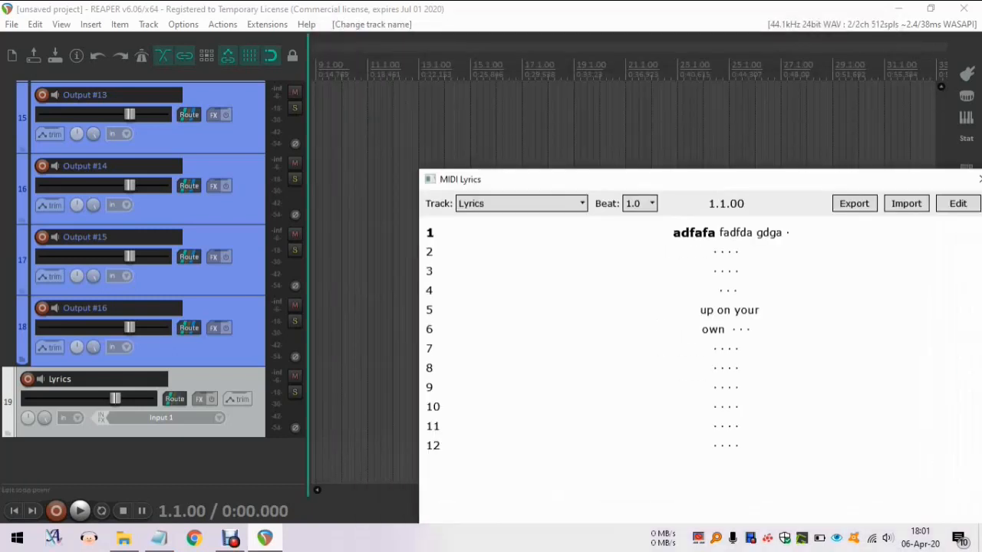
Play the project to watch the lyrics advance, then close the MIDI Lyrics window
click(80, 511)
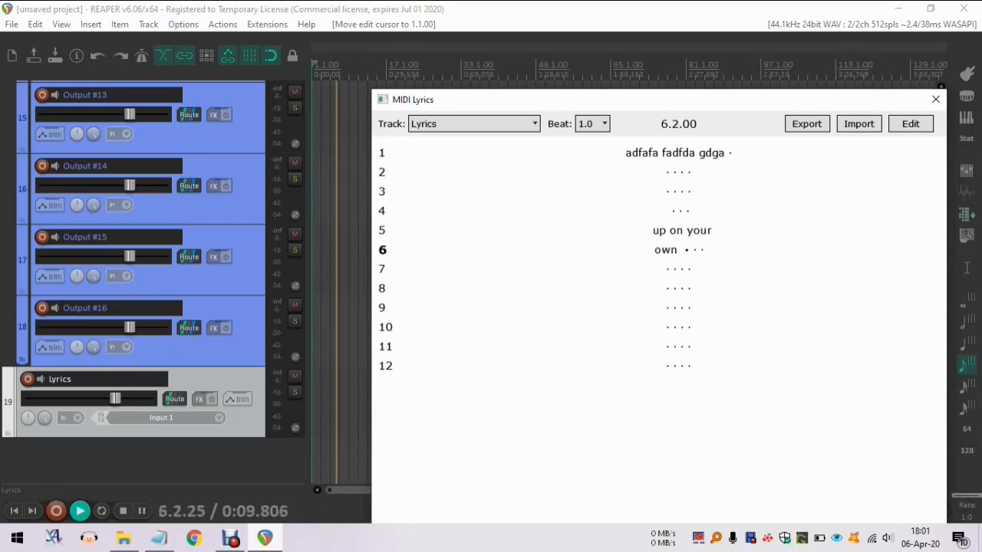
click(935, 98)
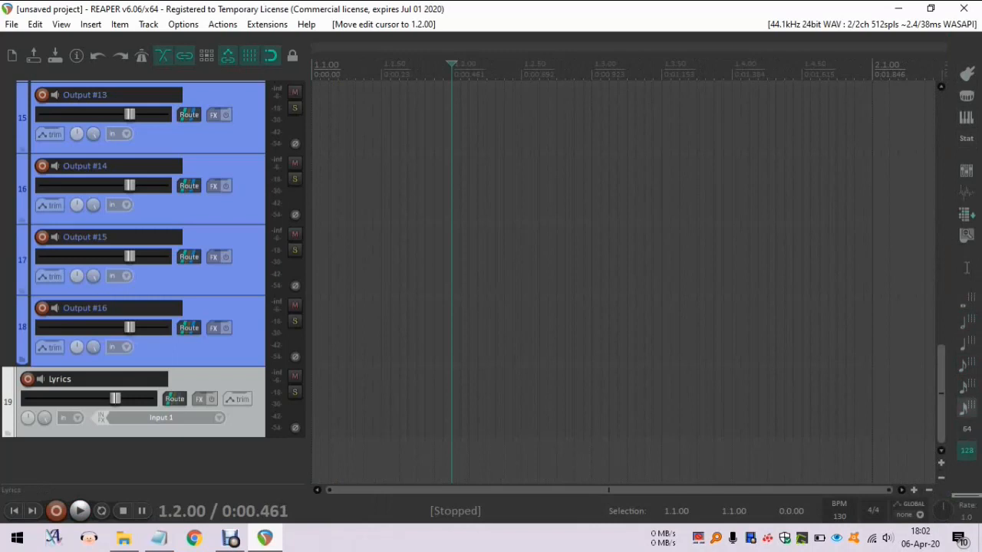
Draw a short MIDI item at the start of the Lyrics track and briefly inspect it in the MIDI editor
drag(329, 406, 549, 407)
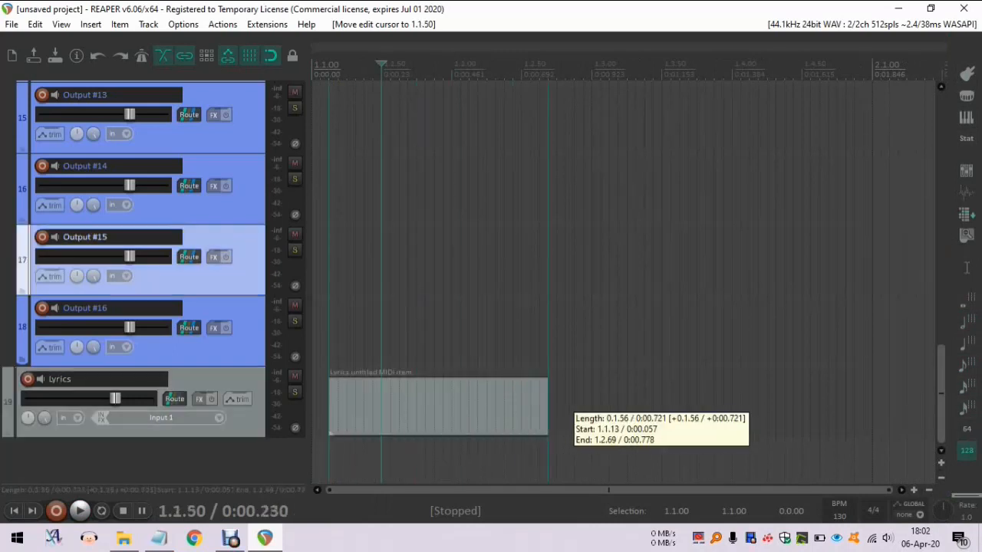
double_click(437, 406)
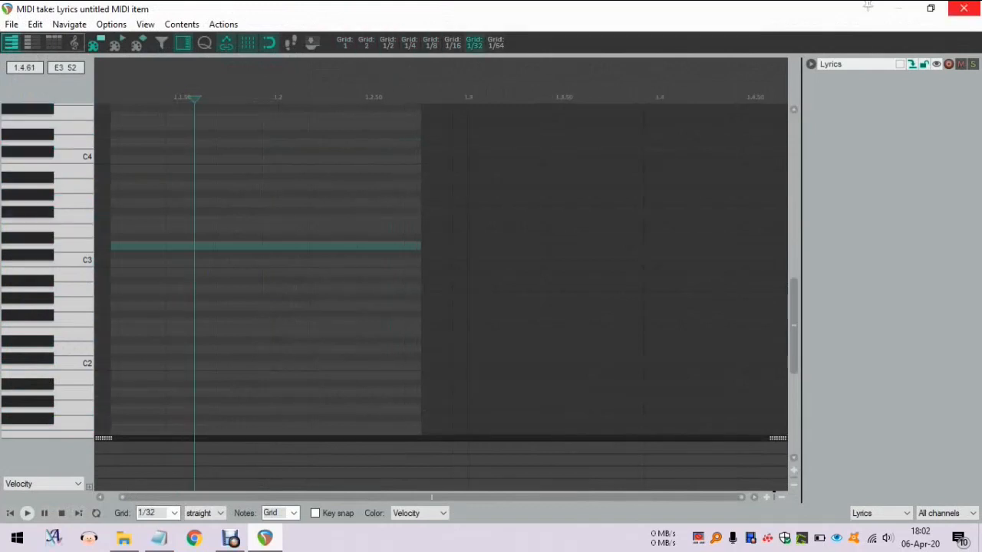
click(963, 9)
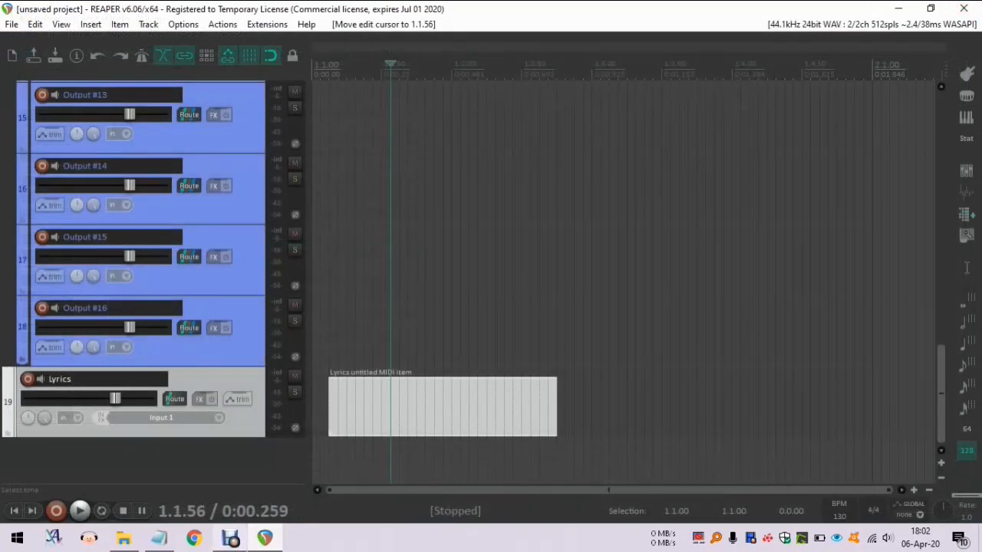